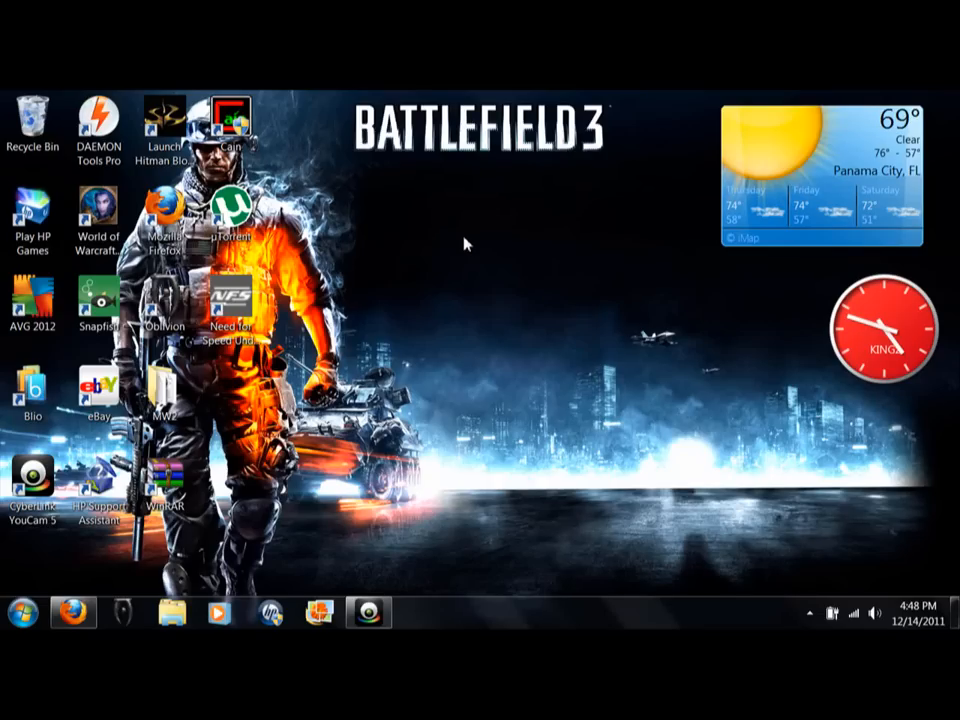
{"action": "mouse_move", "coordinate": [472, 250]}
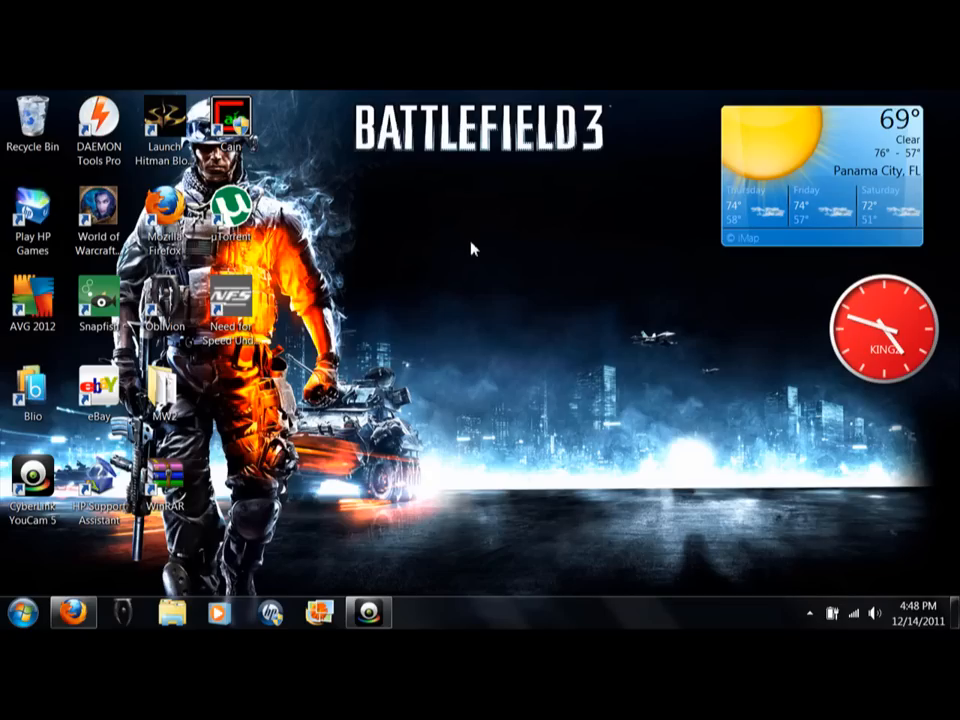
Launch Cain & Abel from its desktop shortcut
{"action": "left_click", "coordinate": [22, 612]}
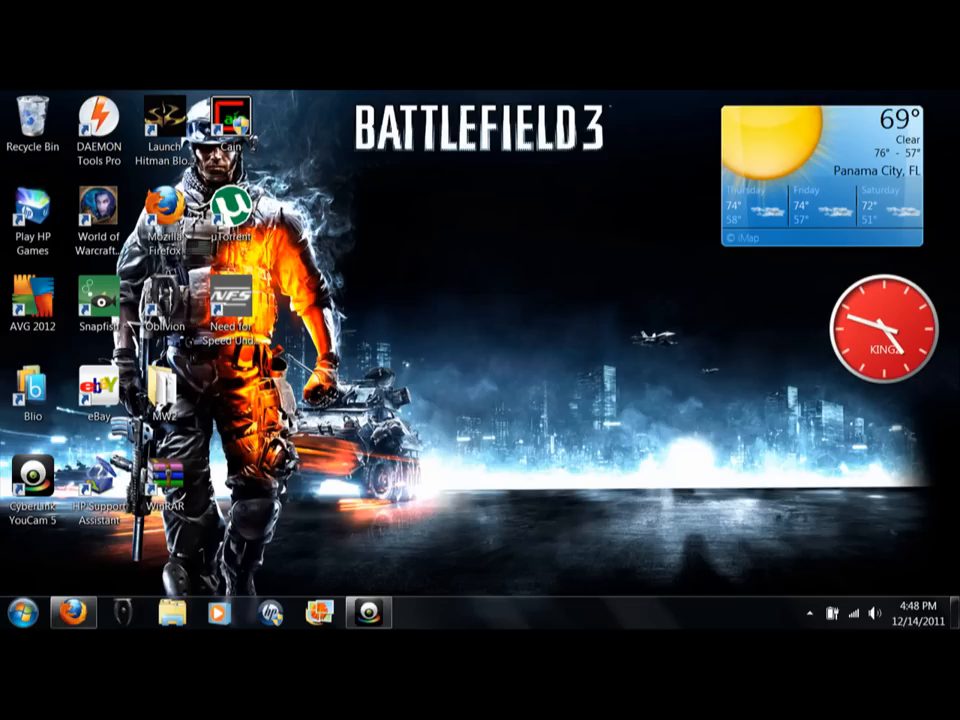
{"action": "mouse_move", "coordinate": [572, 398]}
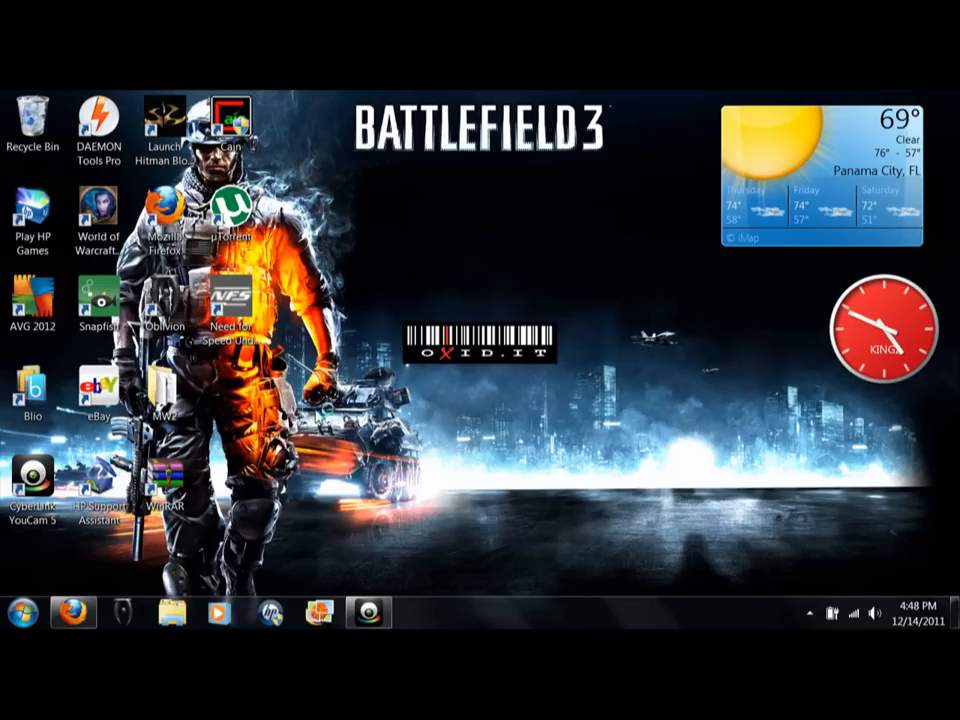
Browse the Network tree through WORKGROUP to its two computers, including CODY-HP, then return to the sniffer hosts
{"action": "double_click", "coordinate": [232, 120]}
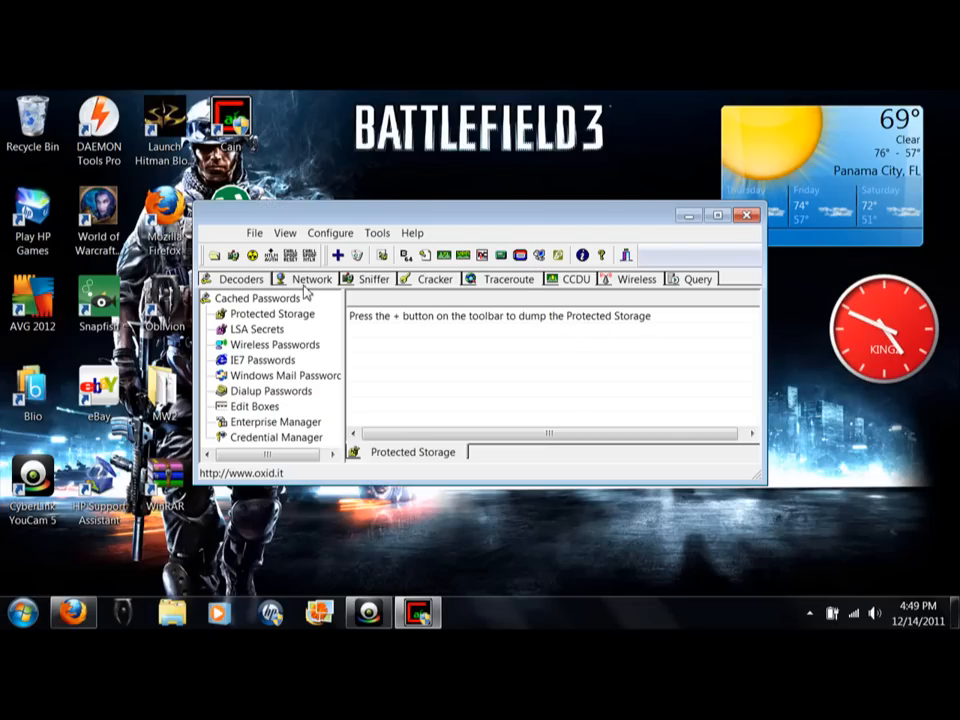
{"action": "left_click", "coordinate": [312, 278]}
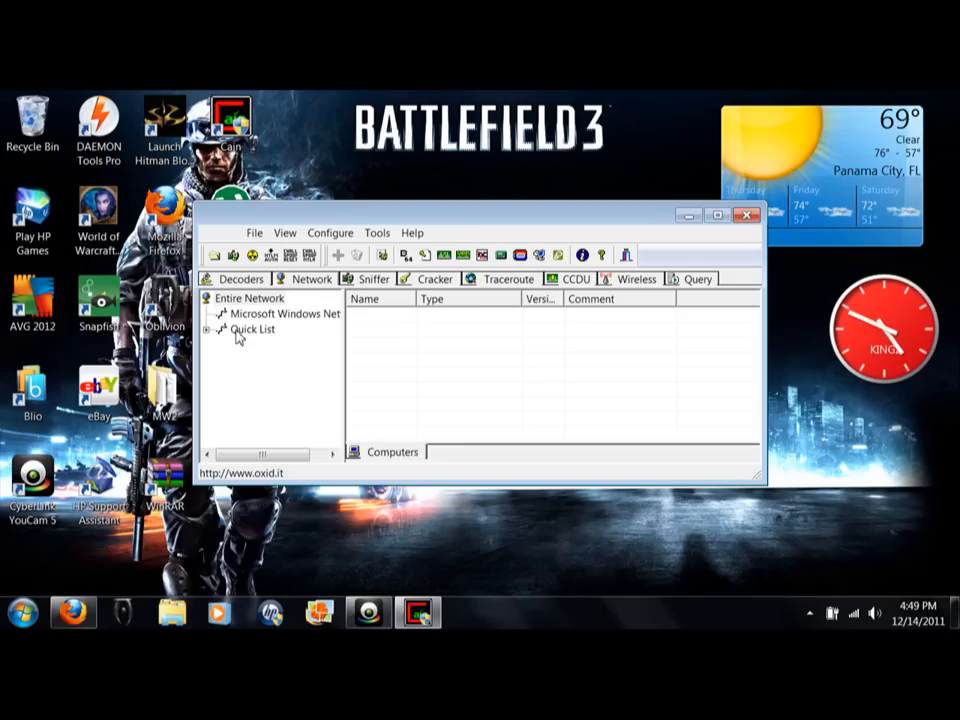
{"action": "left_click", "coordinate": [286, 312]}
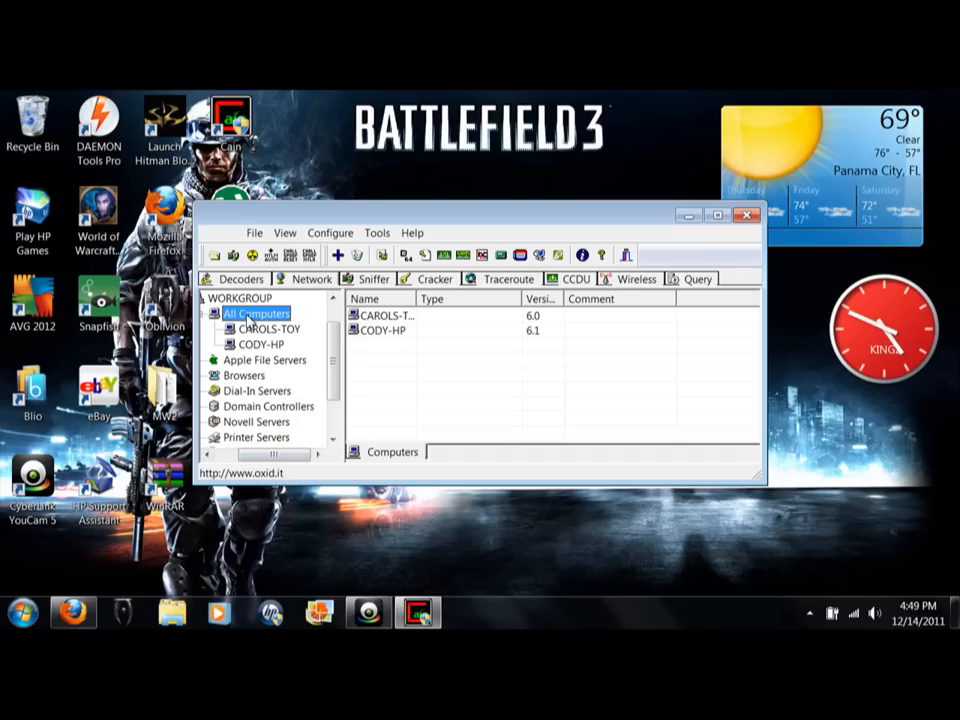
{"action": "left_click", "coordinate": [260, 344]}
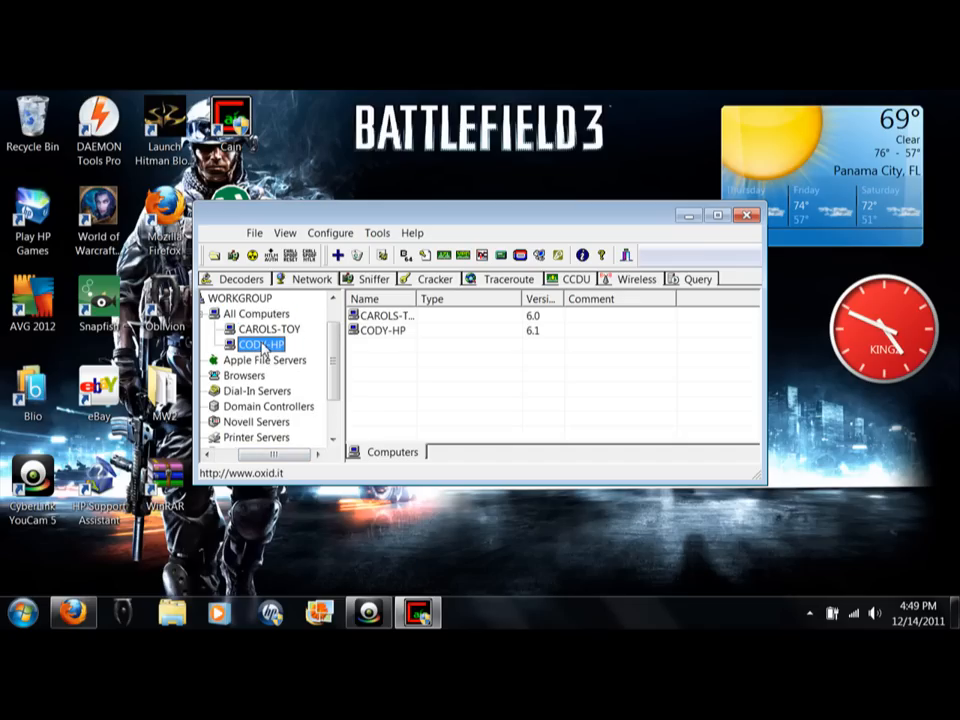
{"action": "left_click", "coordinate": [388, 316]}
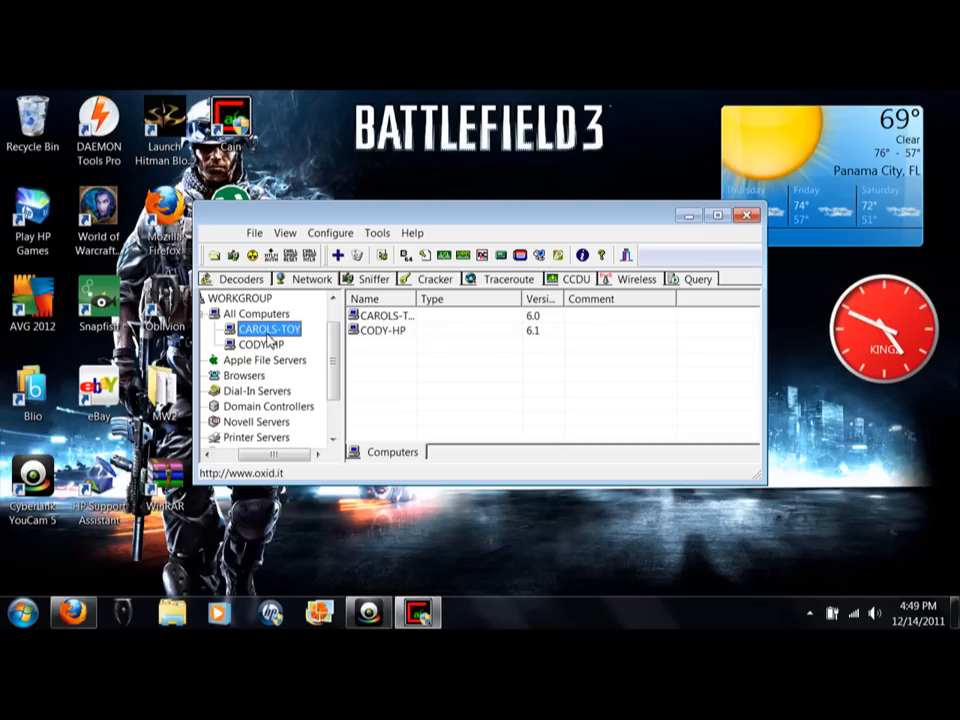
{"action": "left_click", "coordinate": [372, 280]}
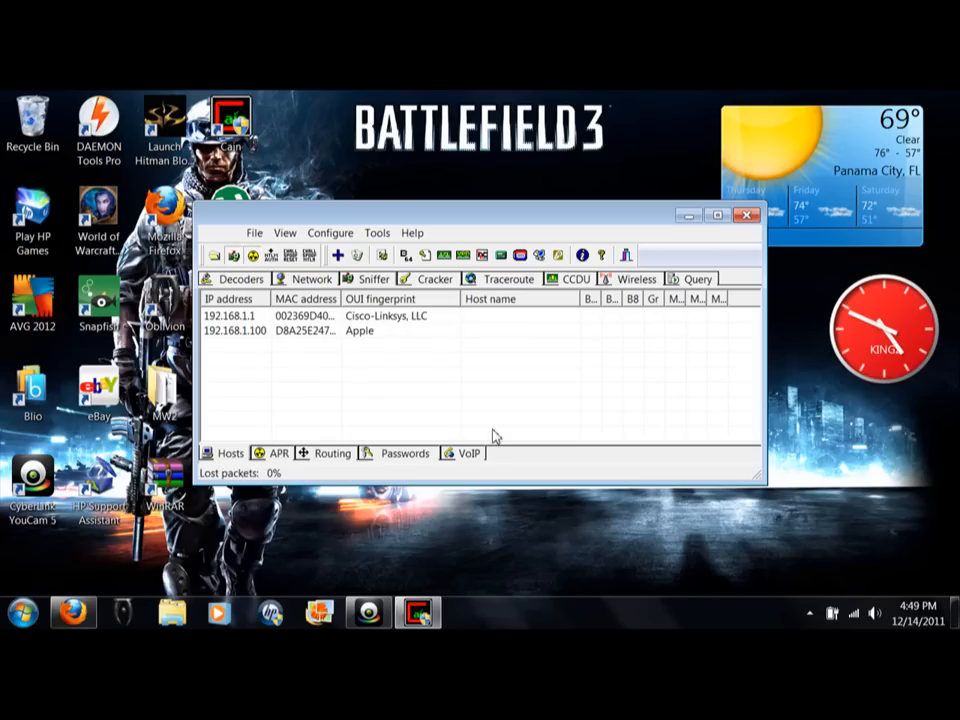
Review the Routing subtab, reselect the hosts 192.168.1.1 and 192.168.1.100, and start a MAC address scan
{"action": "left_click", "coordinate": [332, 452]}
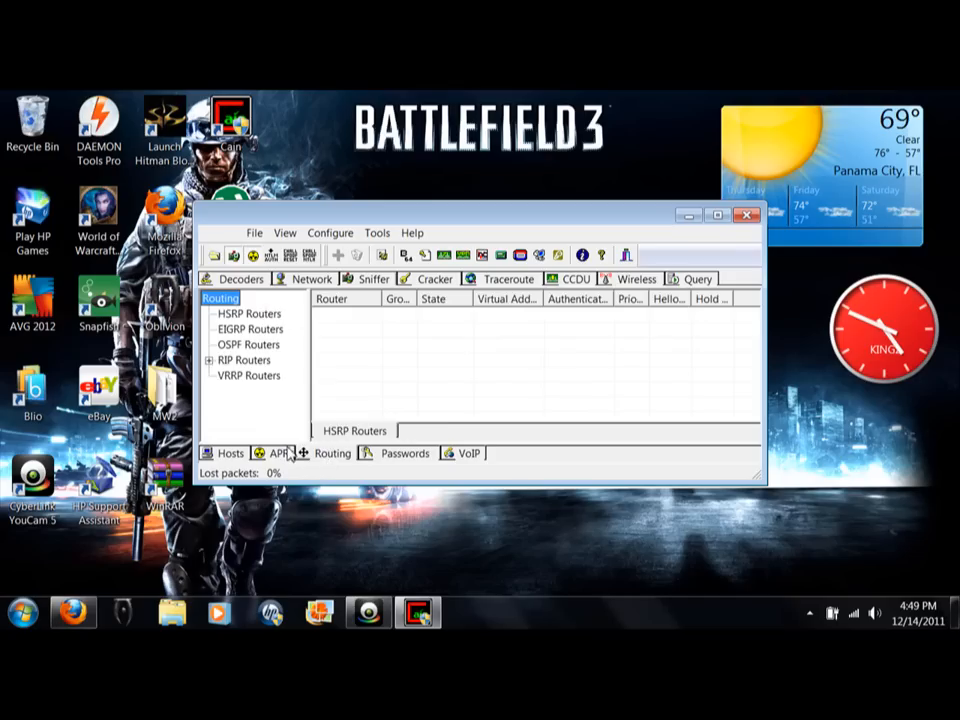
{"action": "left_click", "coordinate": [230, 452]}
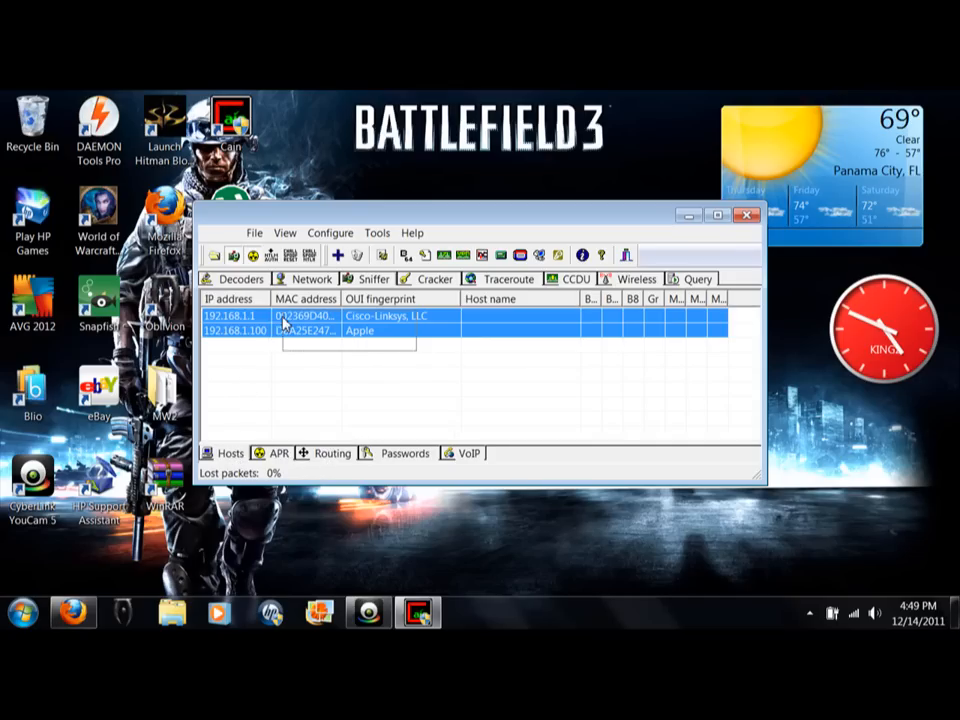
{"action": "left_click", "coordinate": [400, 364]}
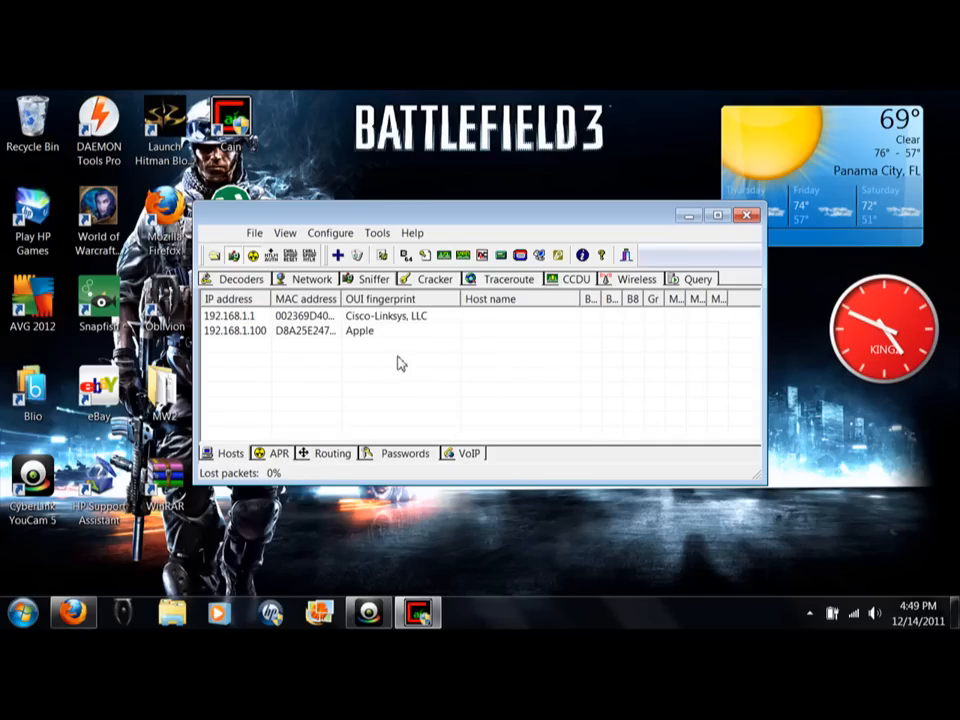
{"action": "left_click", "coordinate": [230, 316]}
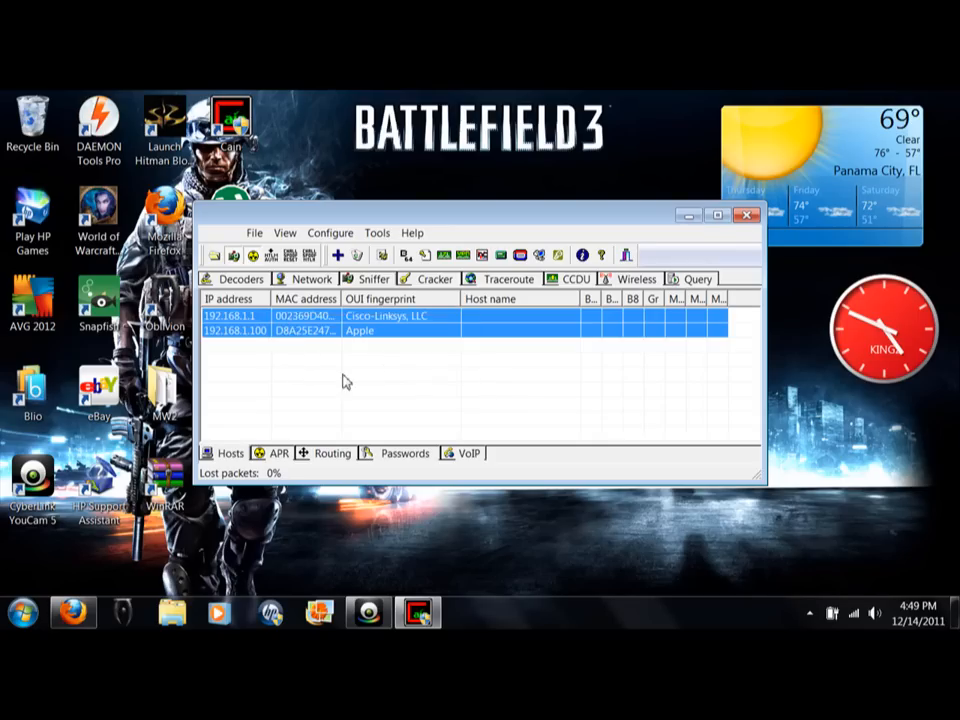
{"action": "left_click", "coordinate": [230, 316]}
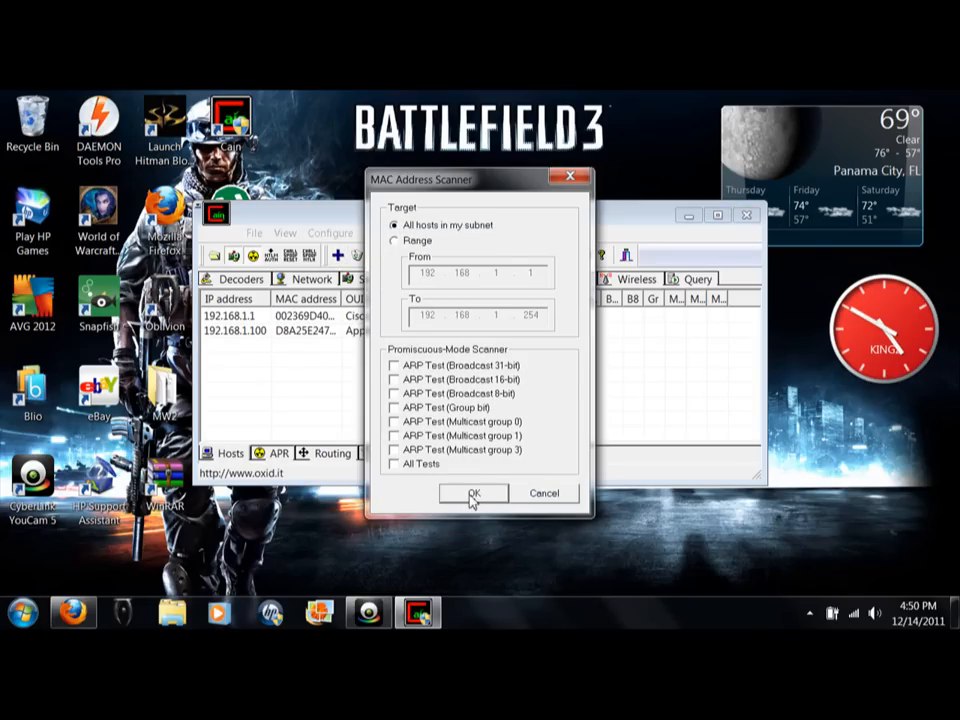
Scan all subnet hosts to find 192.168.1.102, then view the APR poisoning list
{"action": "left_click", "coordinate": [472, 492]}
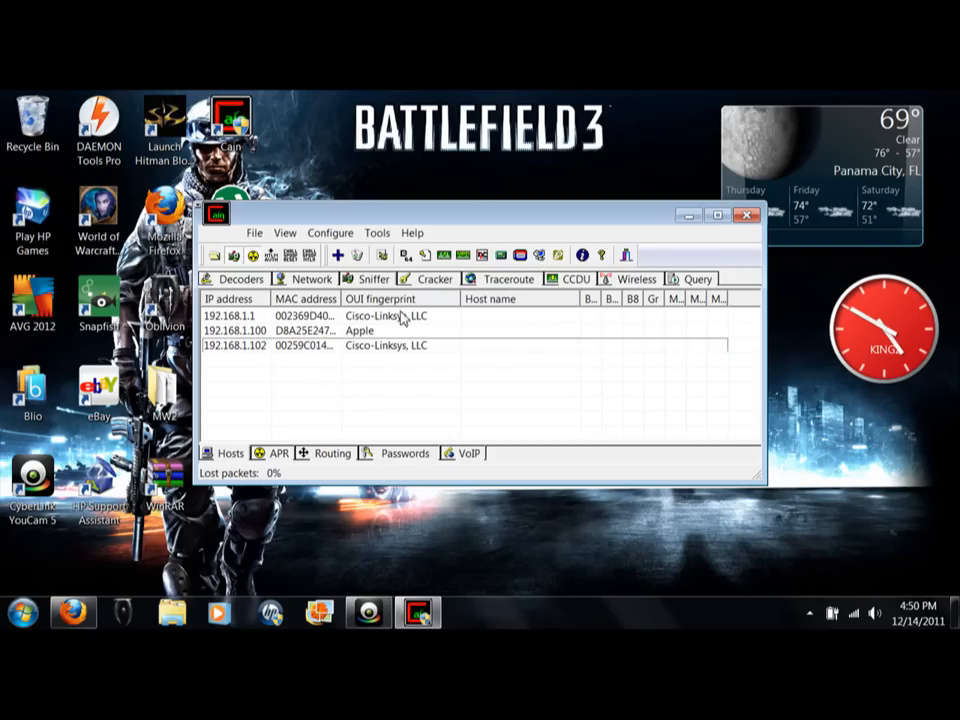
{"action": "left_click", "coordinate": [230, 316]}
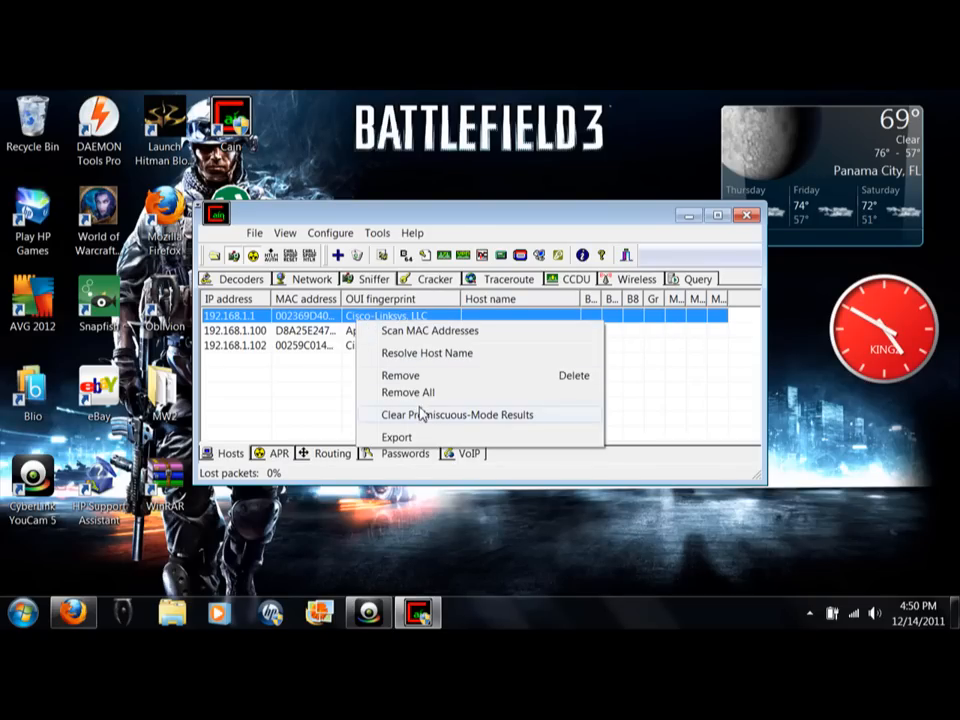
{"action": "left_click", "coordinate": [428, 330]}
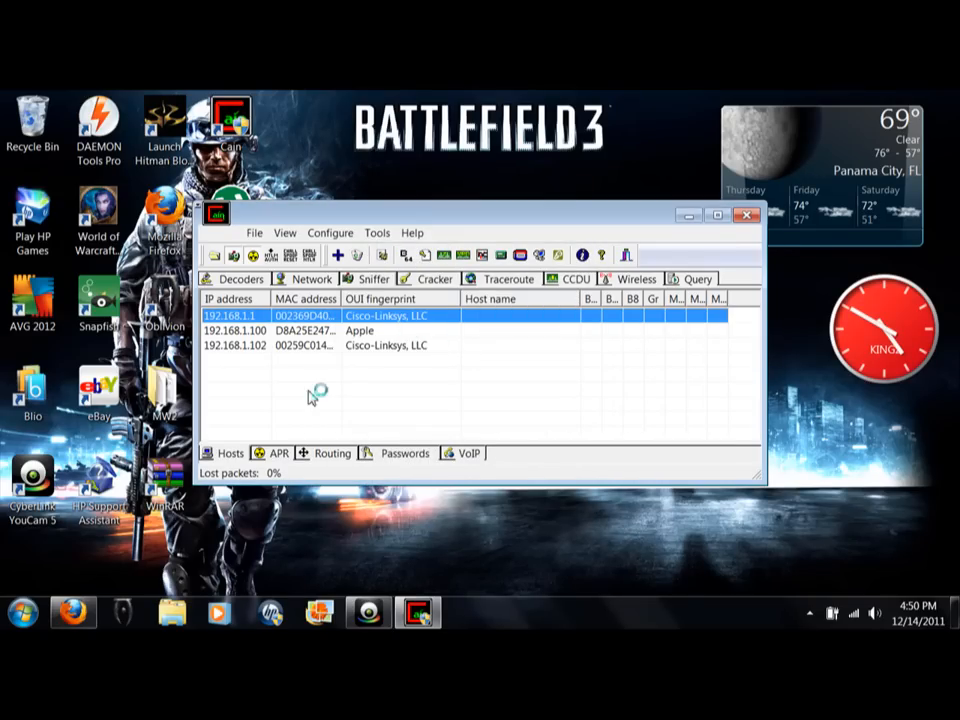
{"action": "left_click", "coordinate": [280, 452]}
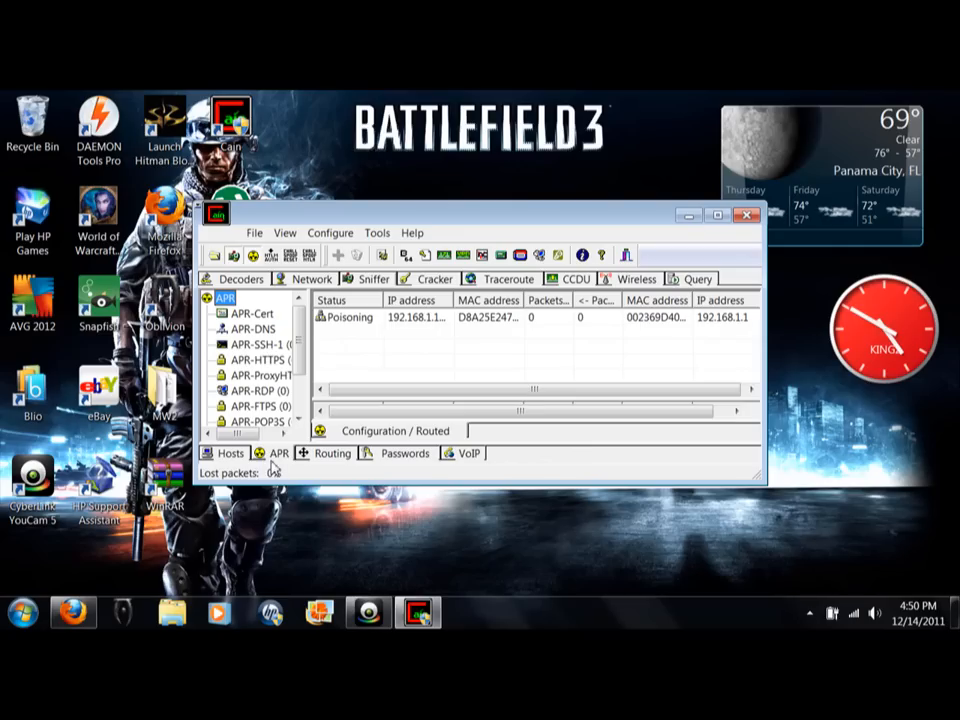
Add an ARP poison route between gateway 192.168.1.1 and host 192.168.1.102
{"action": "left_click", "coordinate": [350, 316]}
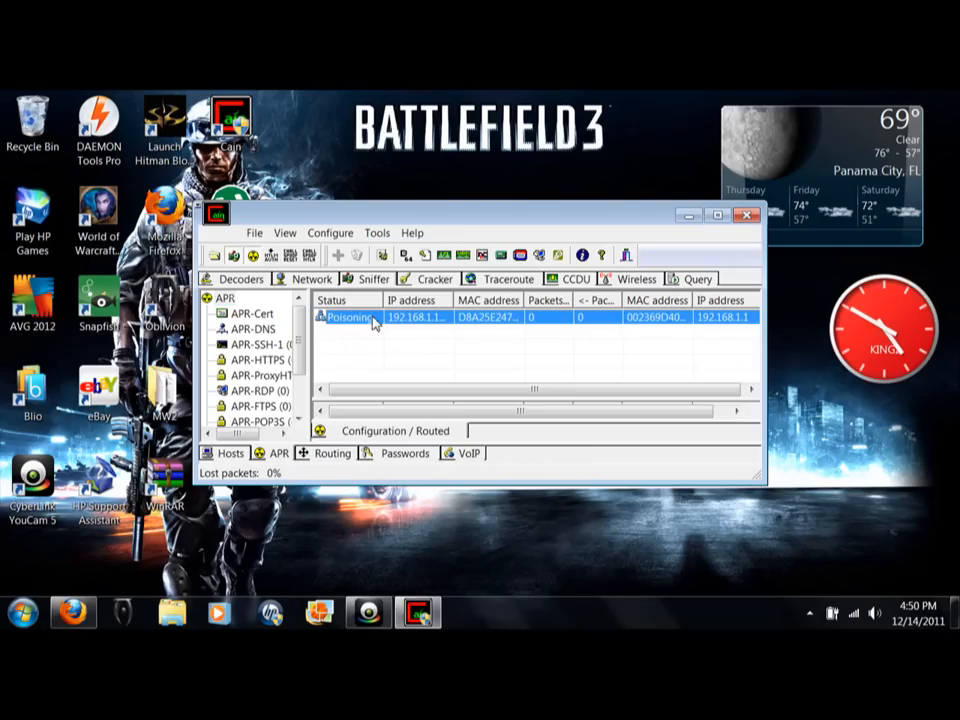
{"action": "right_click", "coordinate": [376, 316]}
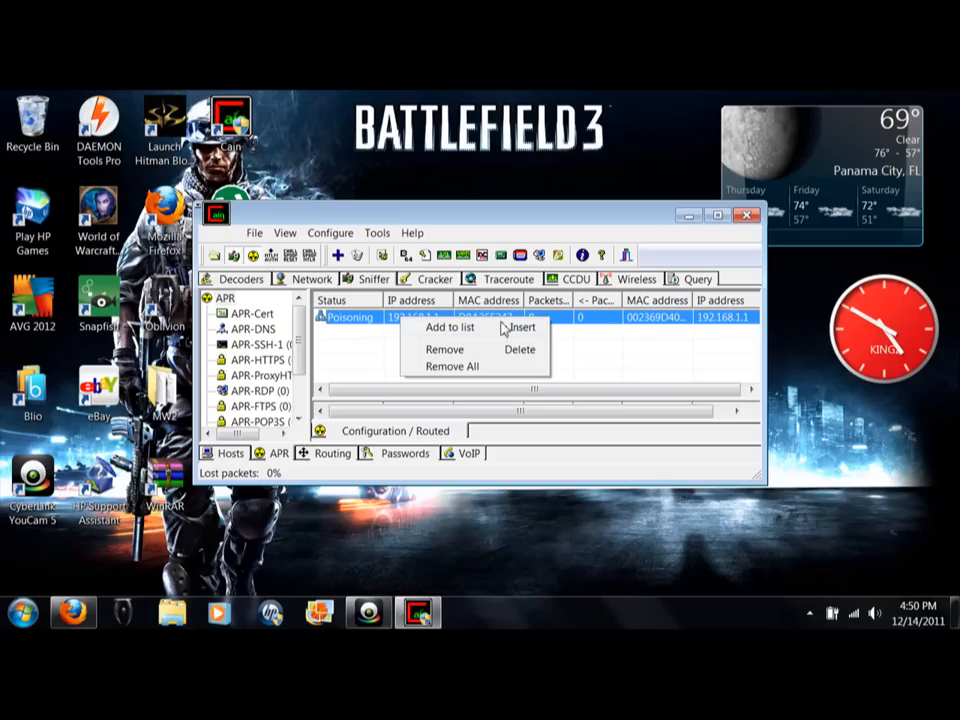
{"action": "left_click", "coordinate": [448, 328]}
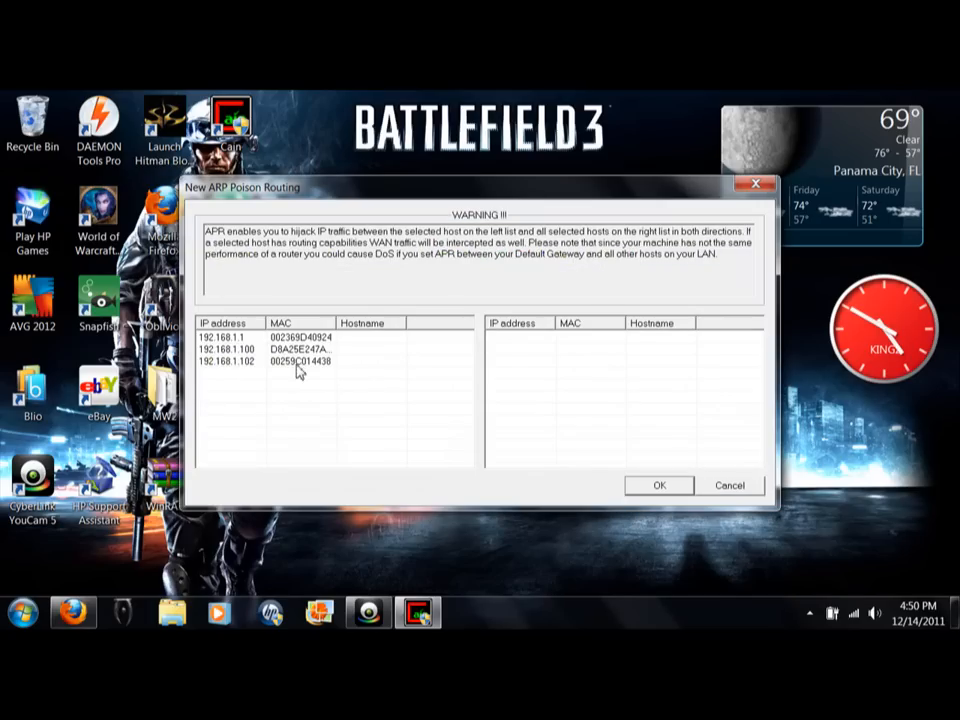
{"action": "left_click", "coordinate": [230, 336]}
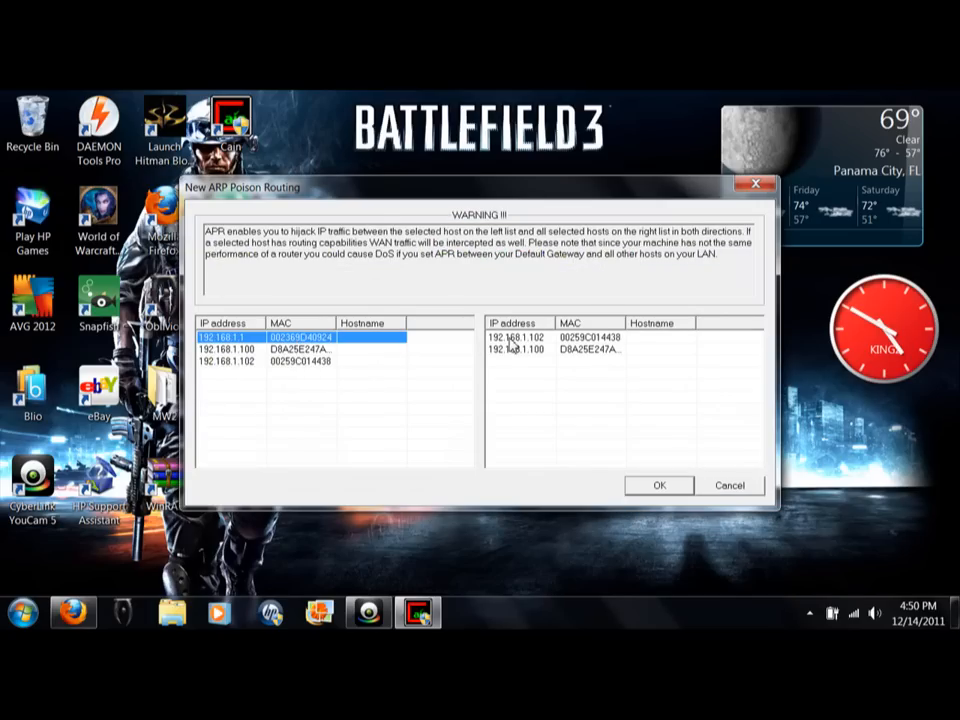
{"action": "left_click", "coordinate": [520, 336]}
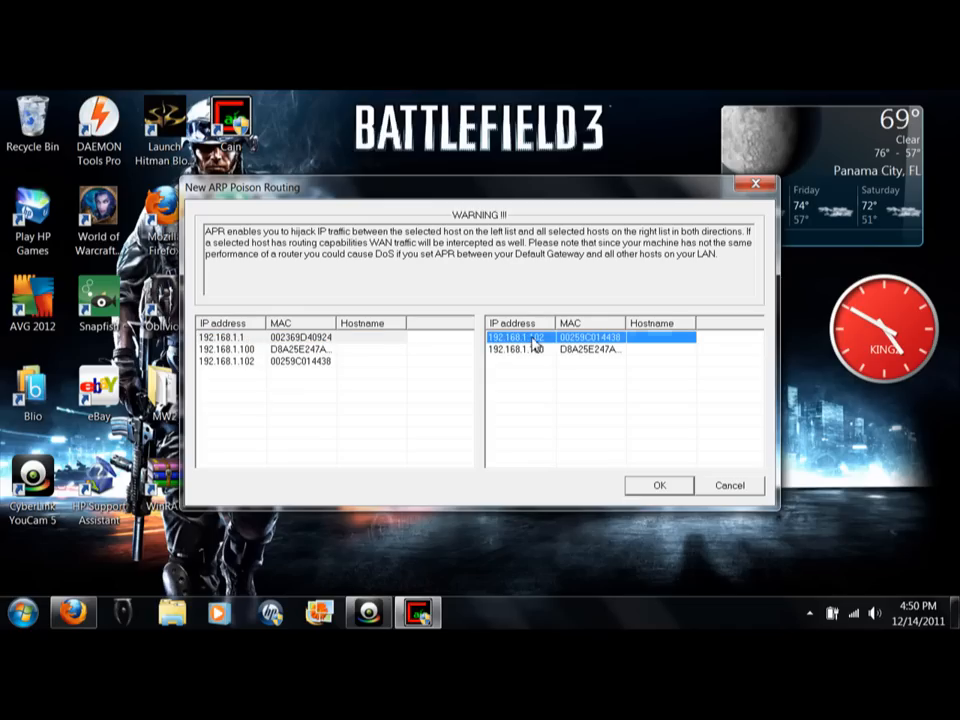
{"action": "mouse_move", "coordinate": [556, 356]}
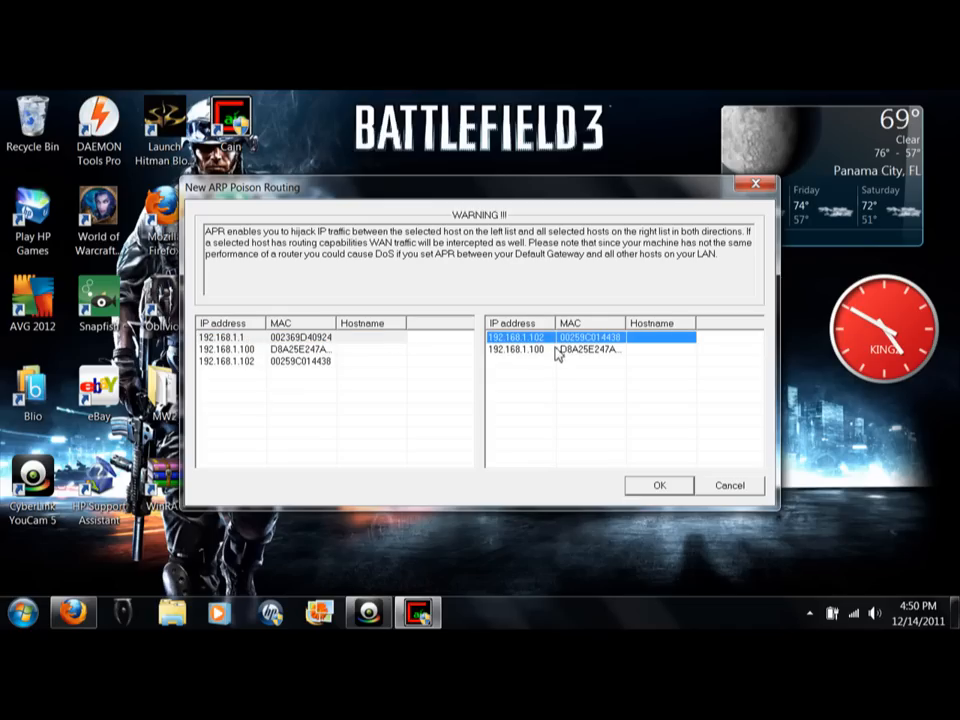
{"action": "left_click", "coordinate": [658, 486]}
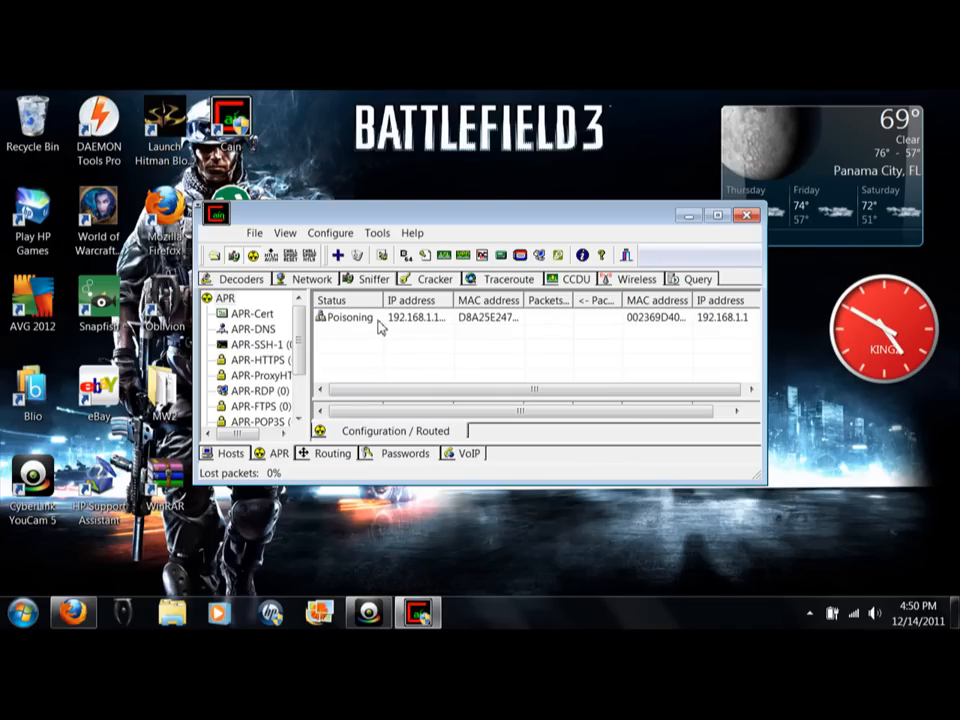
Add a second ARP poison route from gateway 192.168.1.1 to another target
{"action": "left_click", "coordinate": [336, 254]}
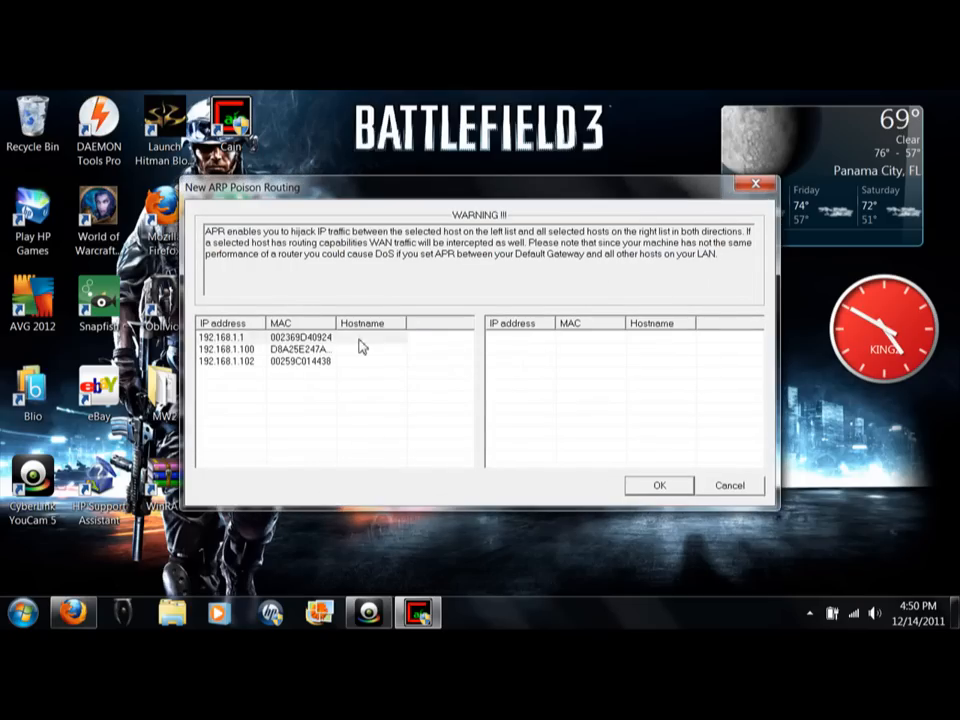
{"action": "left_click", "coordinate": [660, 486]}
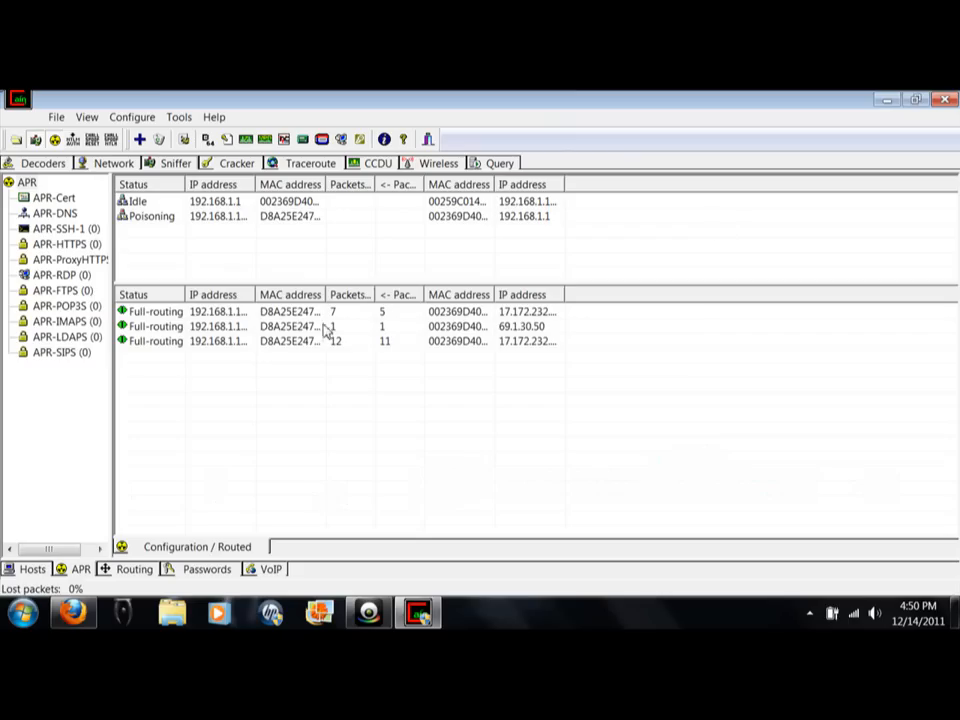
Restart ARP poisoning so both gateway routes show Poisoning and routed connections accumulate
{"action": "left_click", "coordinate": [152, 216]}
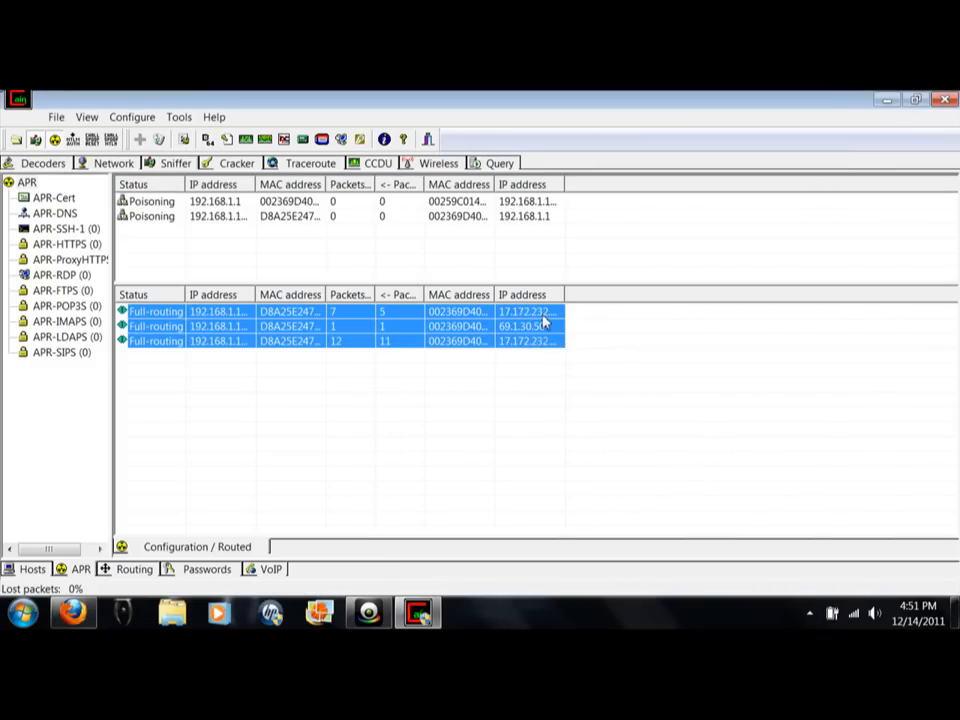
{"action": "mouse_move", "coordinate": [218, 316]}
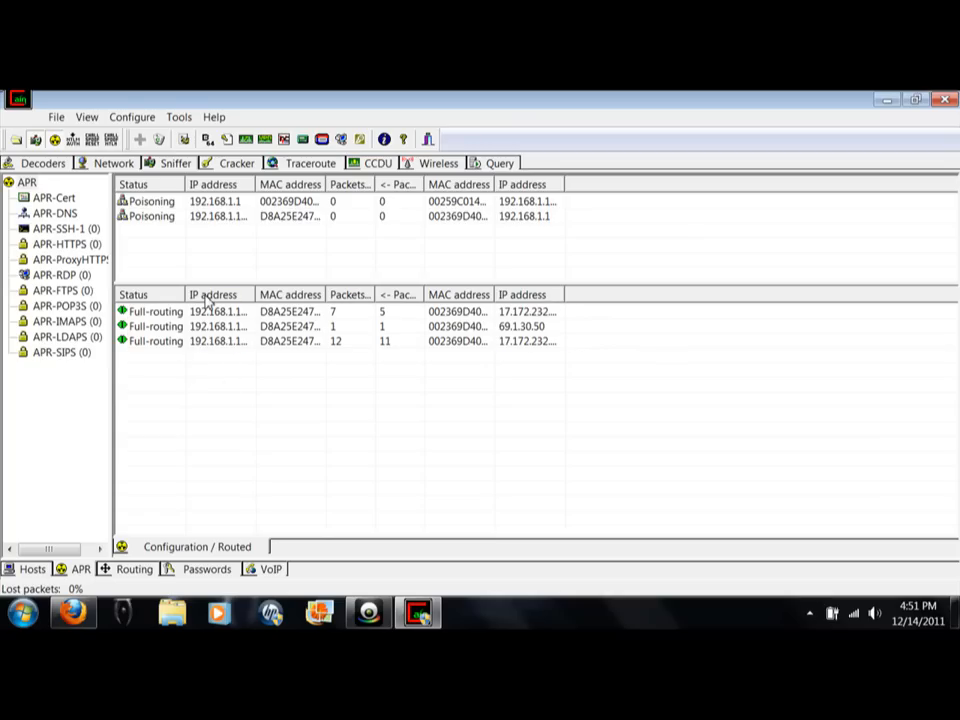
{"action": "mouse_move", "coordinate": [532, 318]}
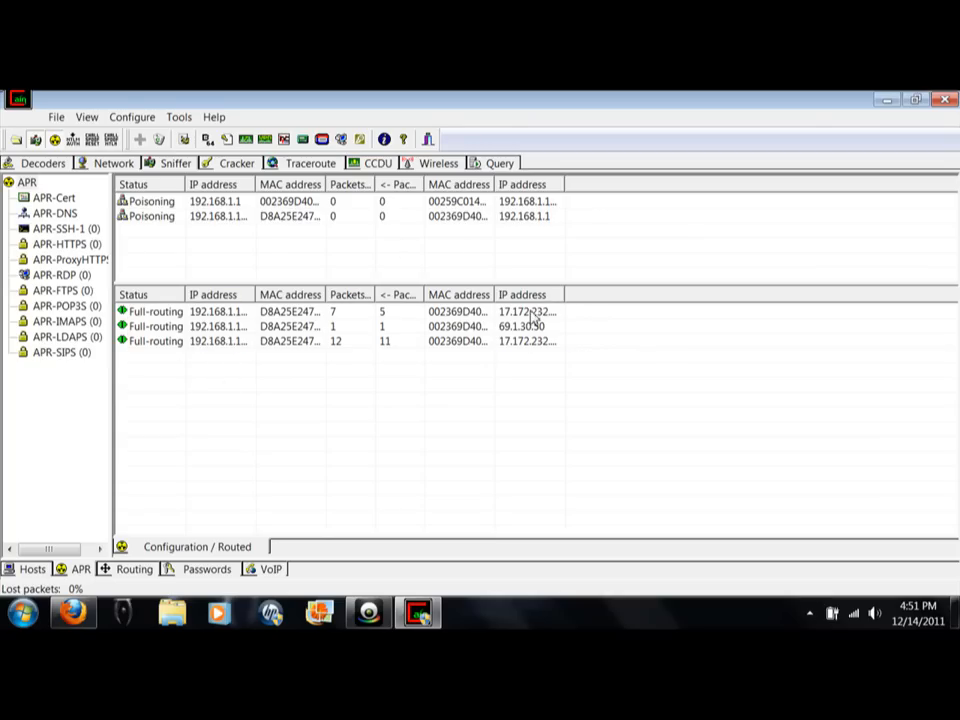
{"action": "mouse_move", "coordinate": [532, 314]}
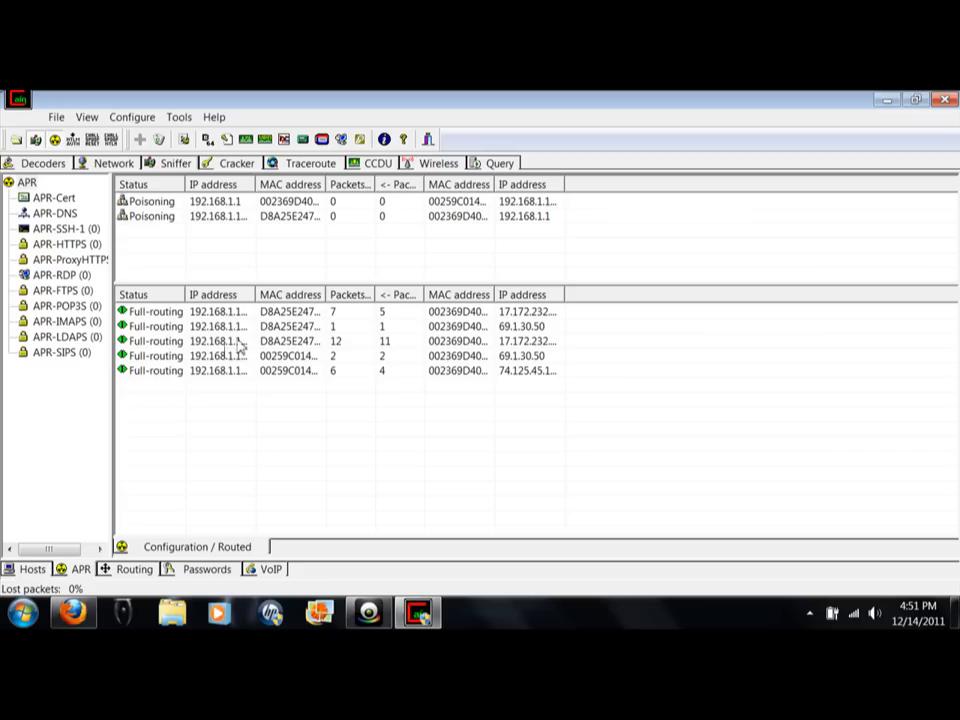
{"action": "mouse_move", "coordinate": [240, 348]}
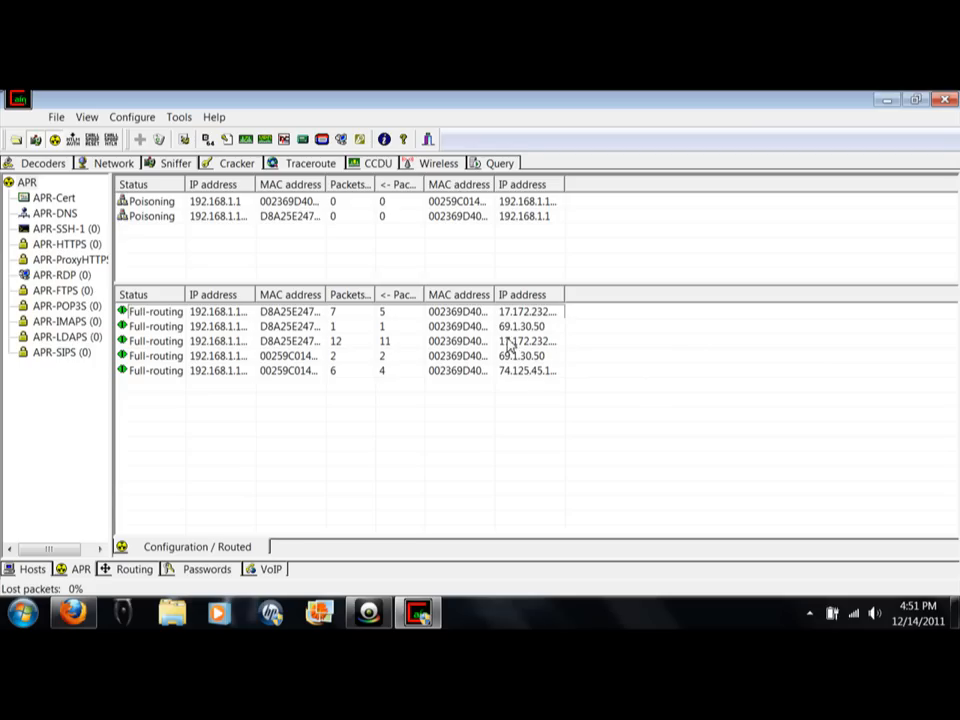
{"action": "mouse_move", "coordinate": [516, 376]}
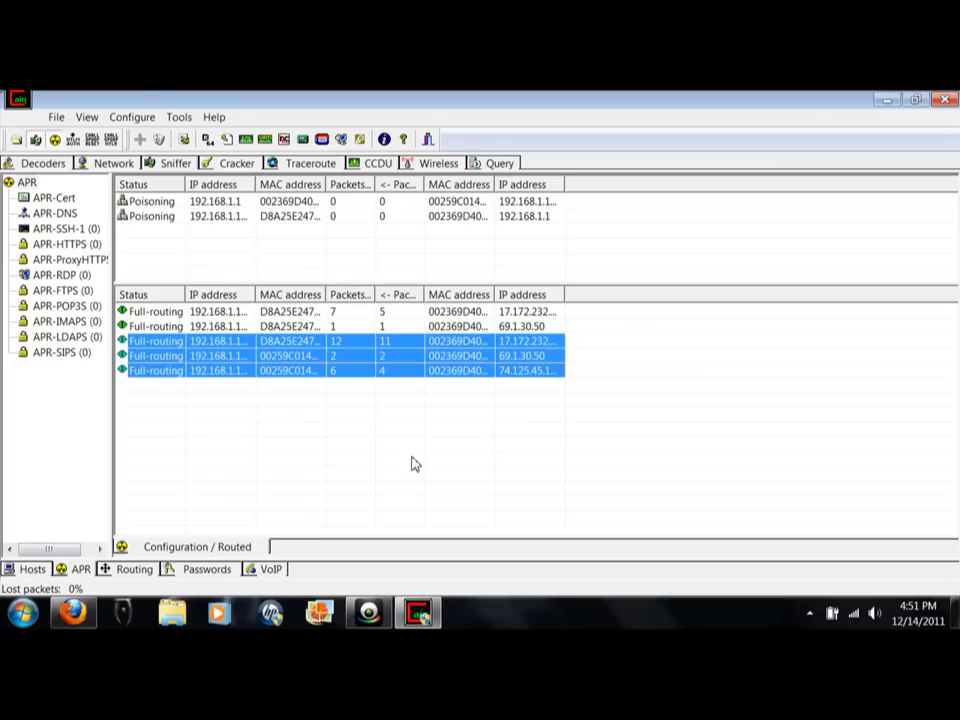
Launch cmd from the Start menu and bring the Command Prompt in front of Cain & Abel
{"action": "left_click", "coordinate": [20, 612]}
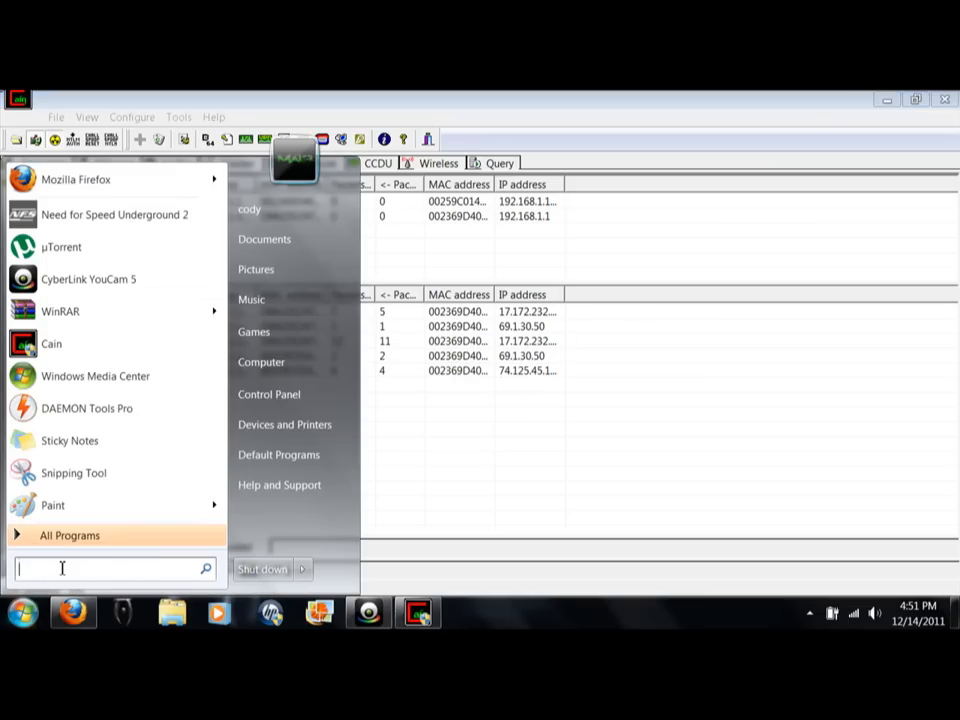
{"action": "type", "text": "cmd"}
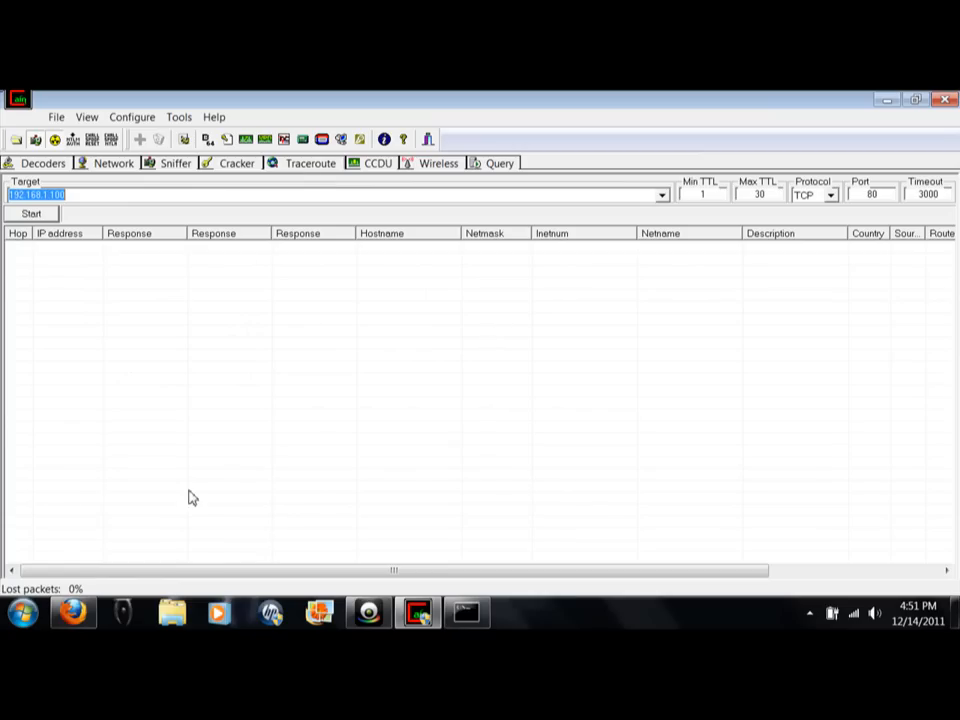
{"action": "left_click", "coordinate": [466, 612]}
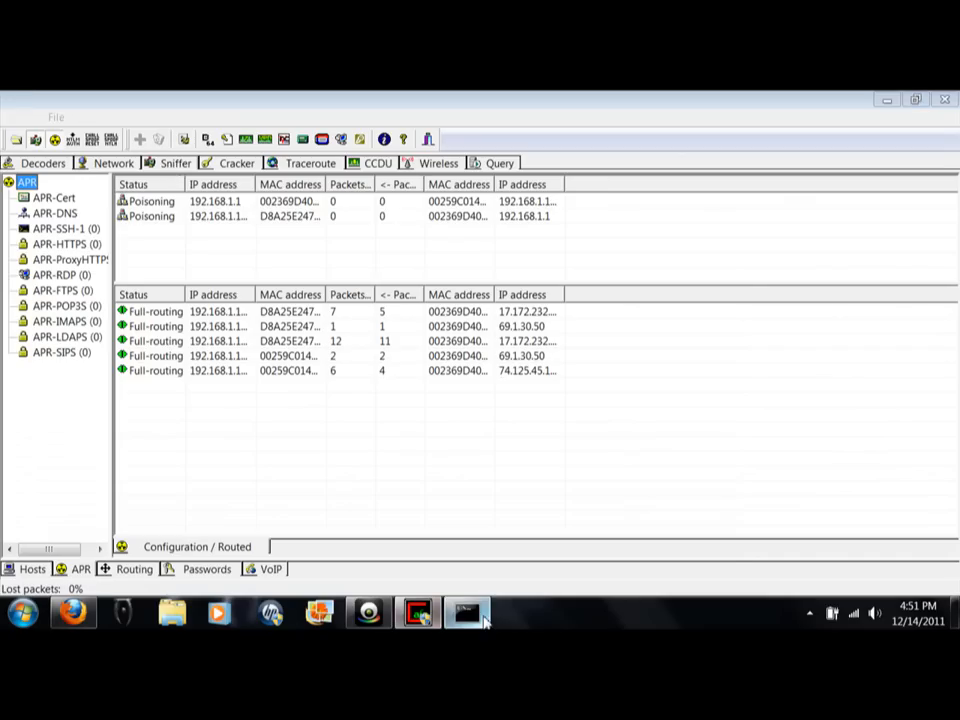
{"action": "left_click", "coordinate": [468, 612]}
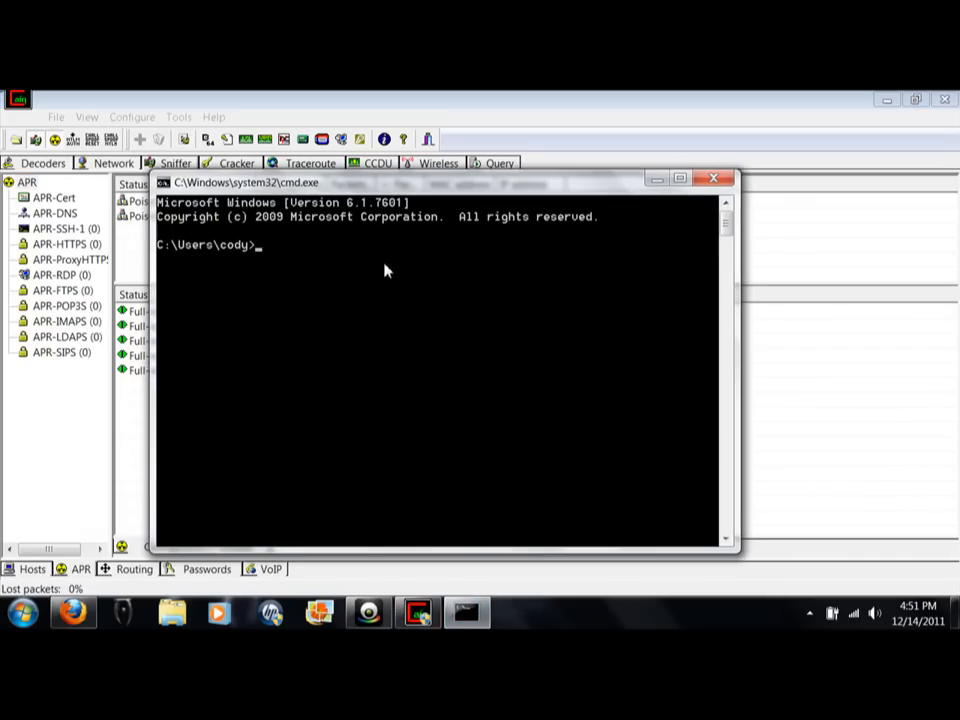
Enter IPrelease and then 74.125.45.1 at the prompt, both rejected as unrecognized commands
{"action": "type", "text": "I"}
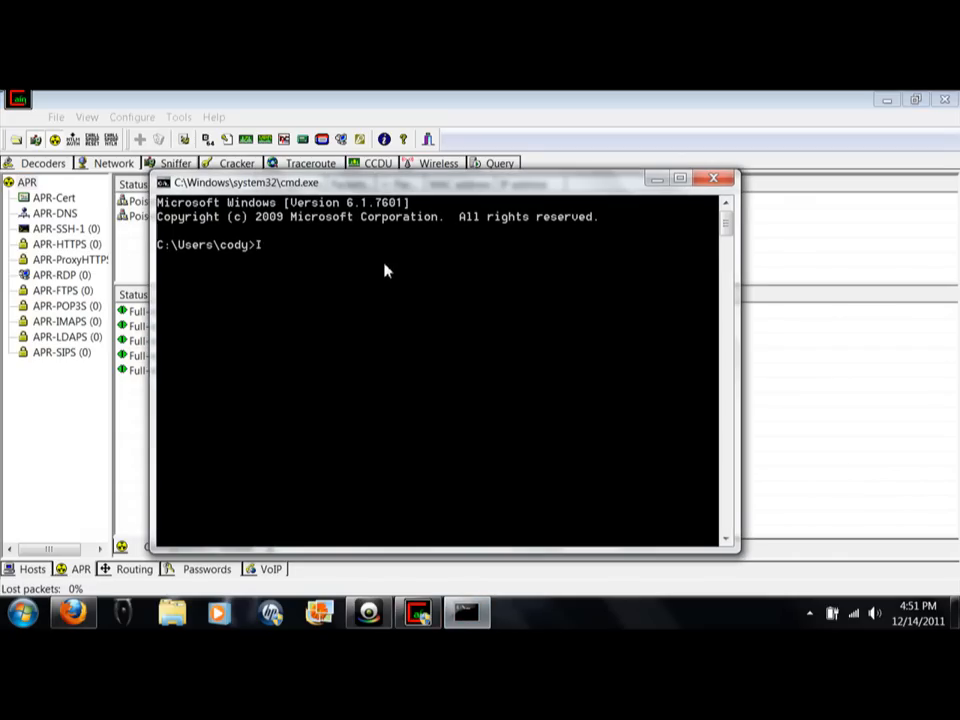
{"action": "type", "text": "Pre"}
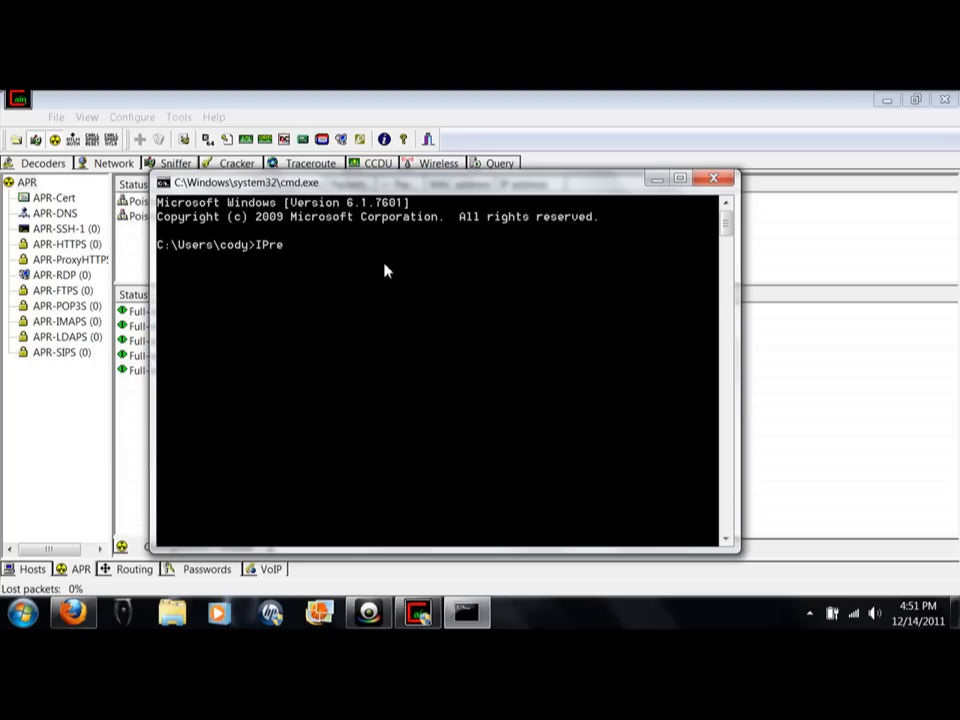
{"action": "type", "text": "lease"}
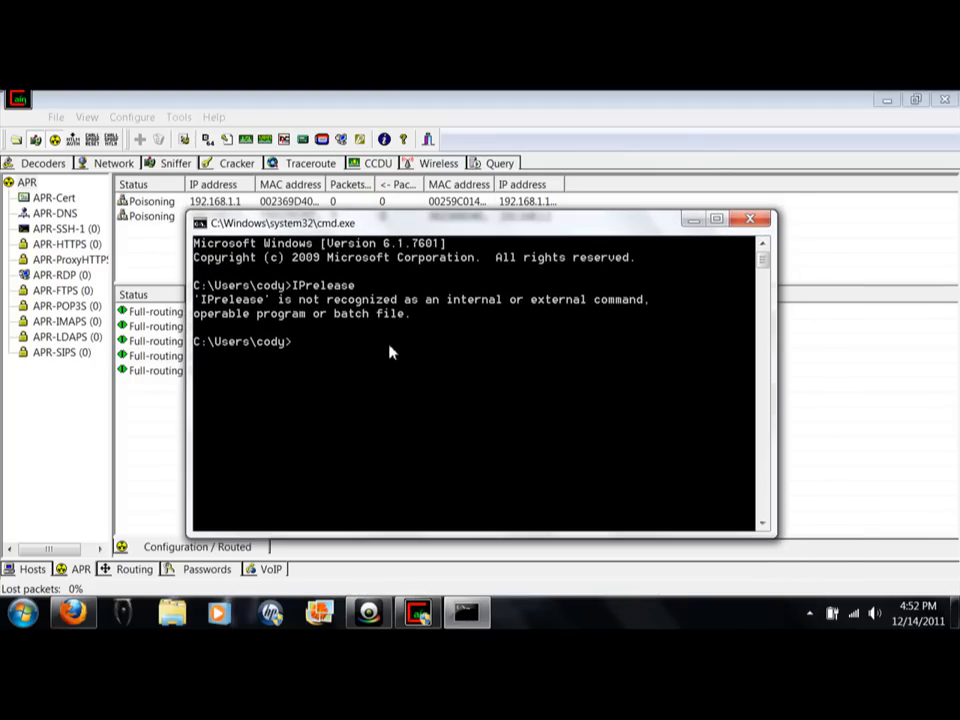
{"action": "type", "text": "7"}
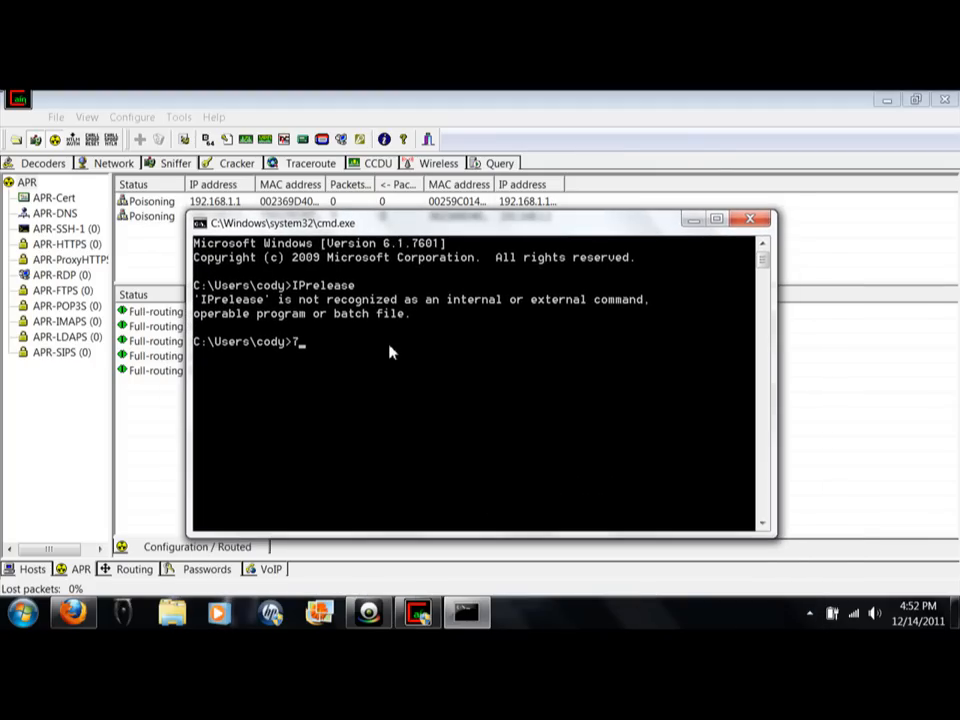
{"action": "type", "text": "4.125"}
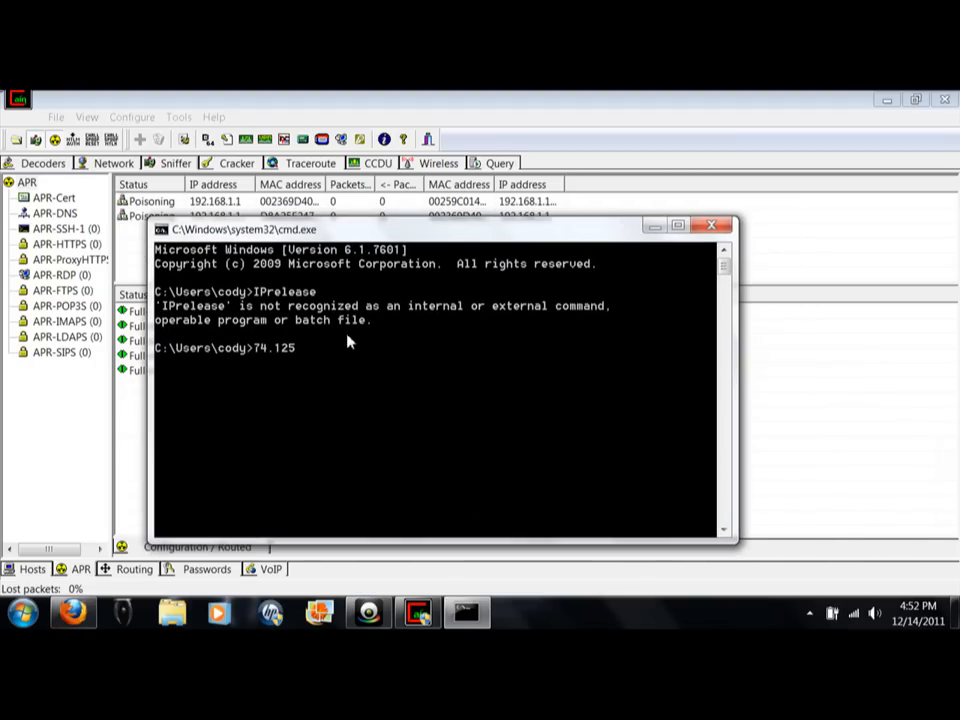
{"action": "type", "text": ".45.1"}
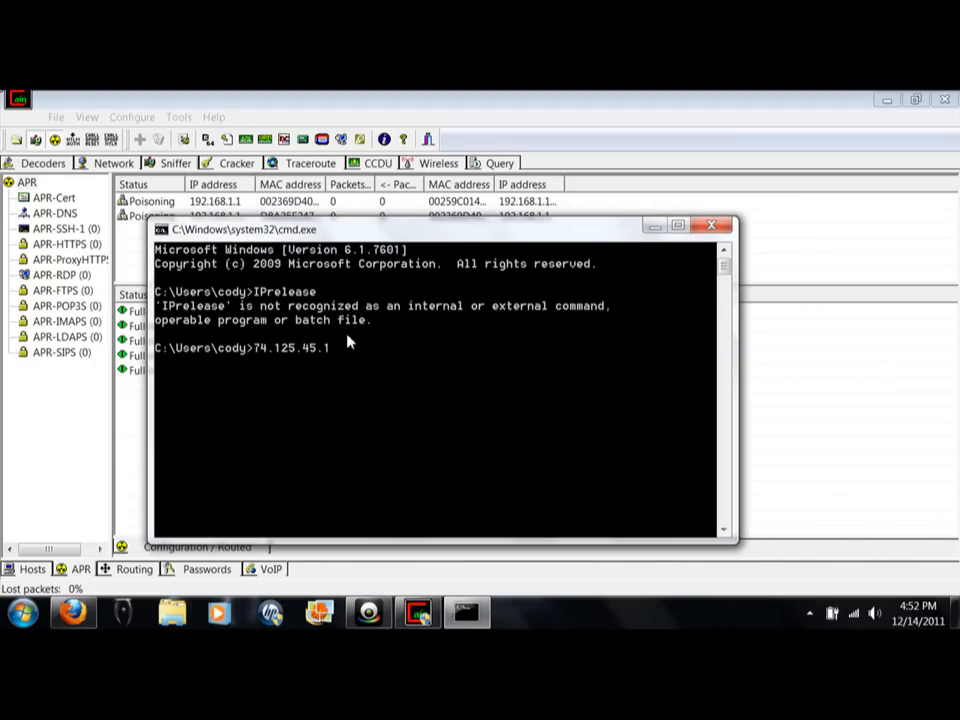
{"action": "key", "text": "enter"}
{"action": "type", "text": "^V"}
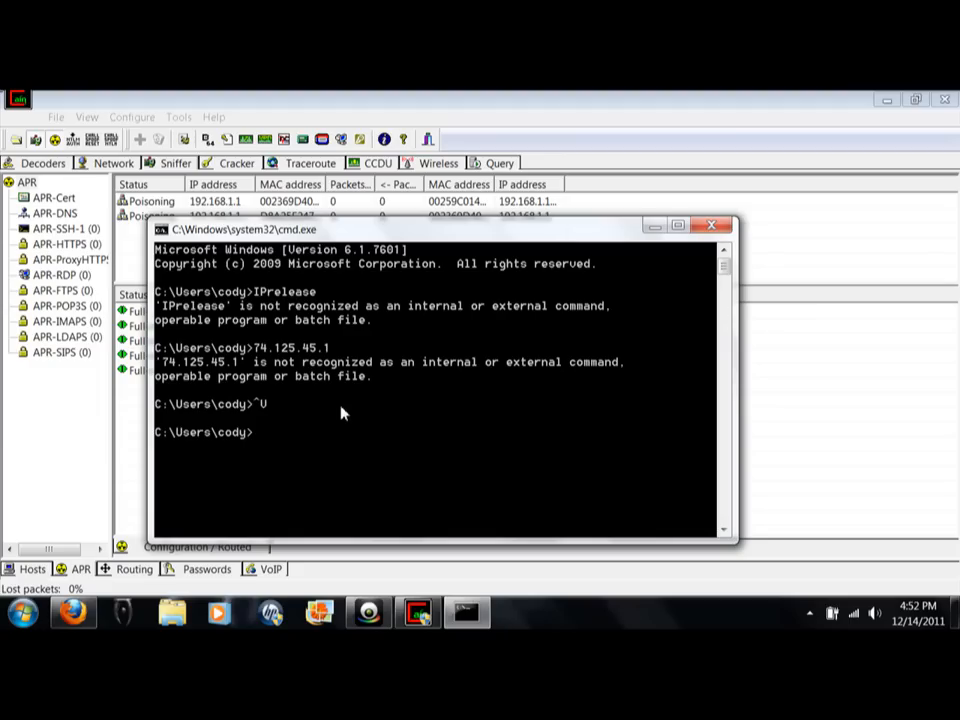
Run ipconfig /all and scroll the output showing gateway 192.168.1.1 and DNS 69.1.30.50/51
{"action": "type", "text": "ipconfig"}
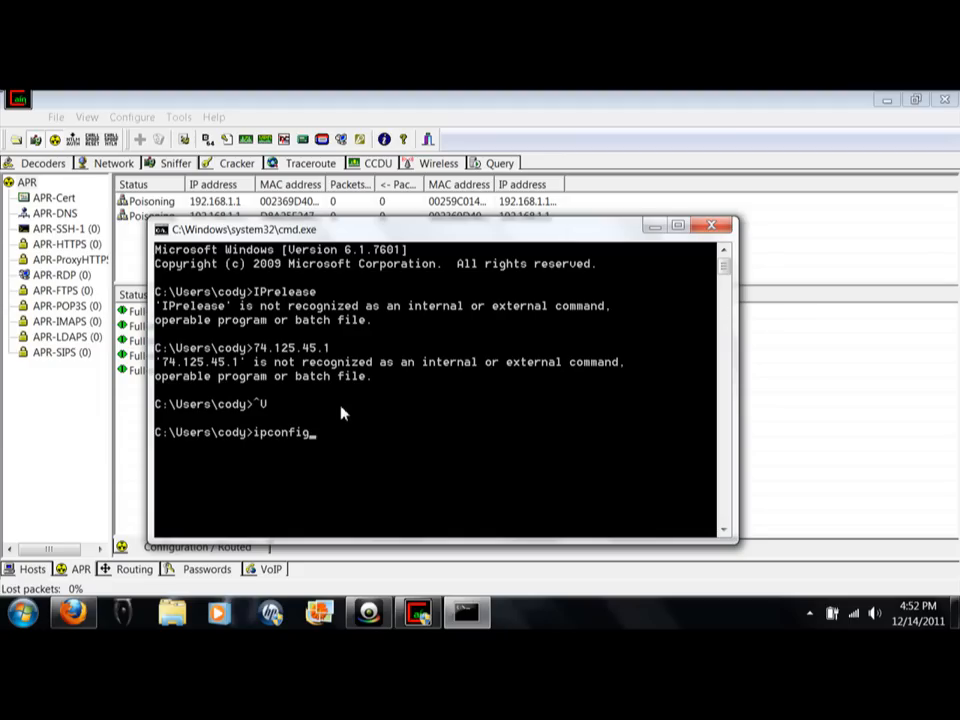
{"action": "type", "text": "/all"}
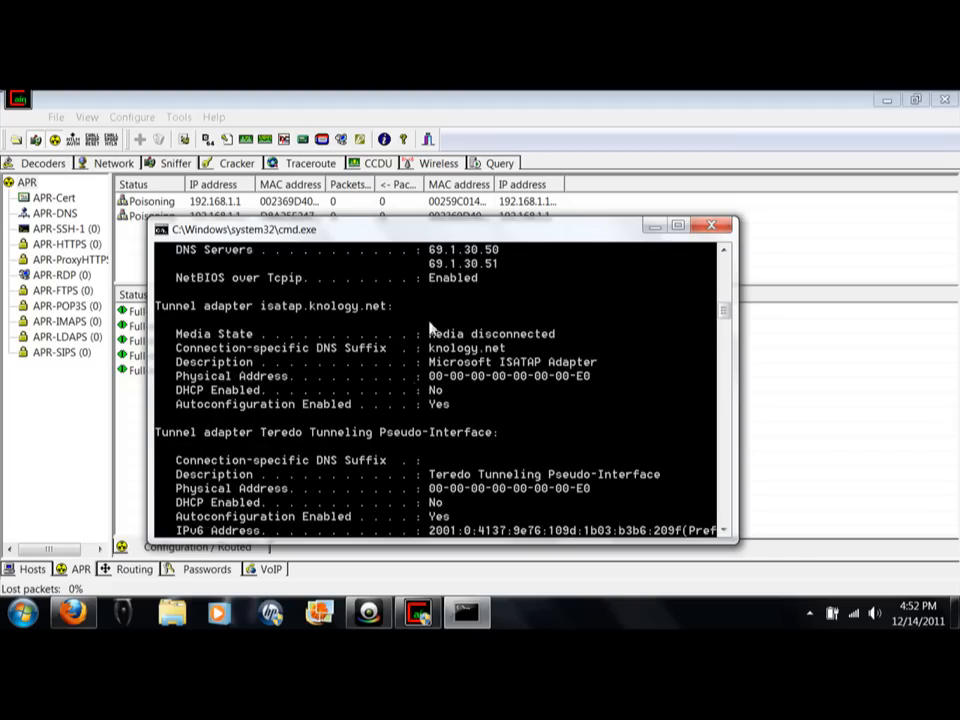
{"action": "scroll", "scroll_direction": "down", "scroll_amount": 3}
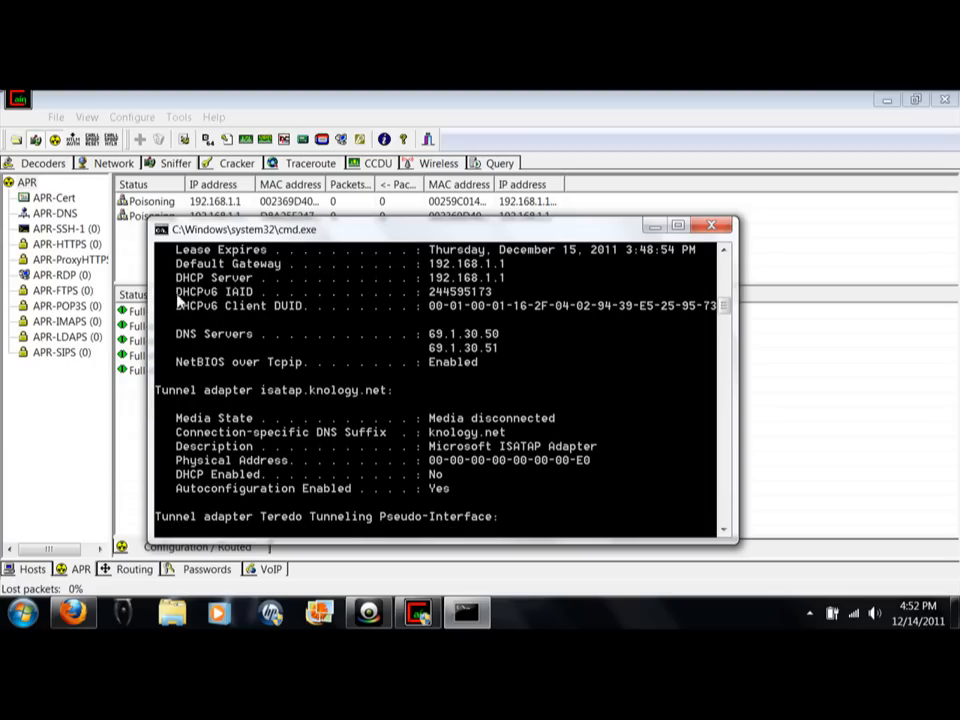
{"action": "mouse_move", "coordinate": [238, 304]}
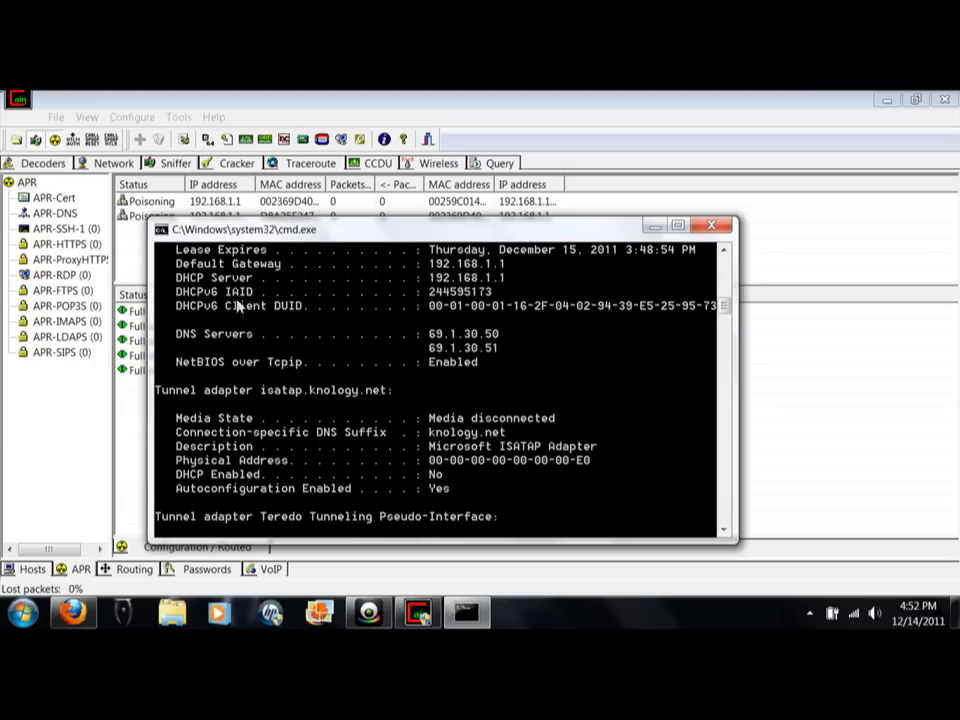
{"action": "mouse_move", "coordinate": [408, 316]}
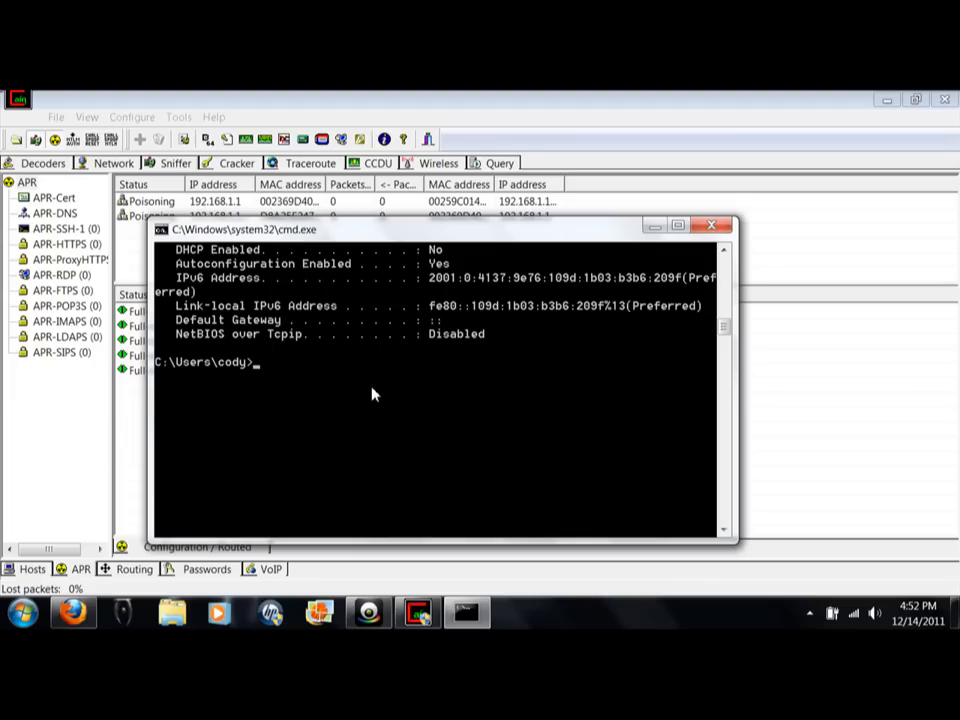
{"action": "mouse_move", "coordinate": [396, 414]}
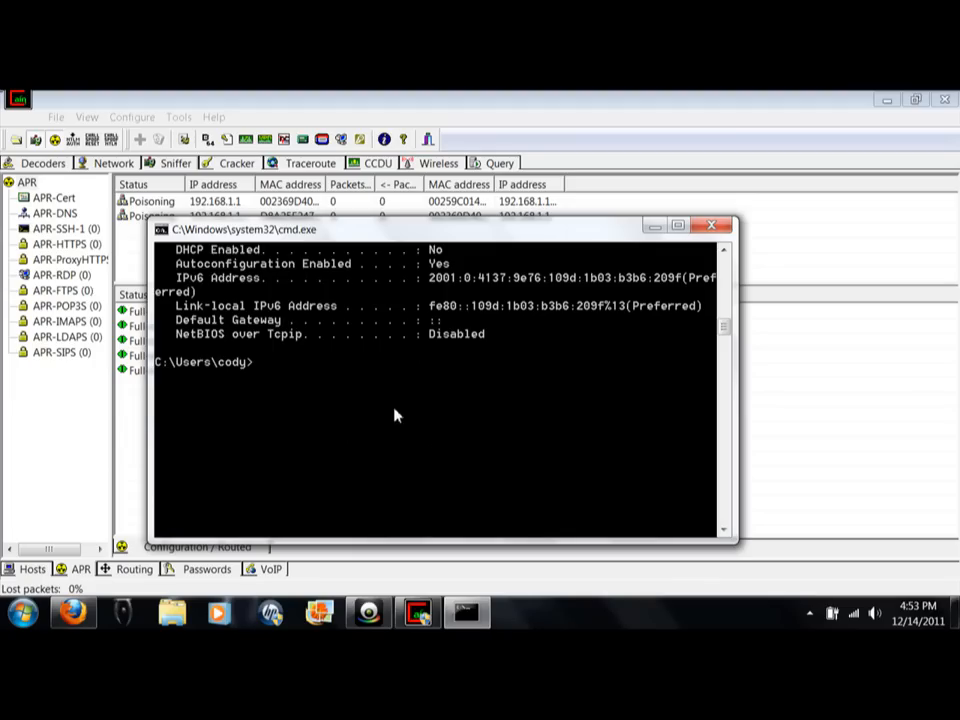
Enter 09098-1 at the prompt, which is rejected as an unrecognized command
{"action": "type", "text": "09098"}
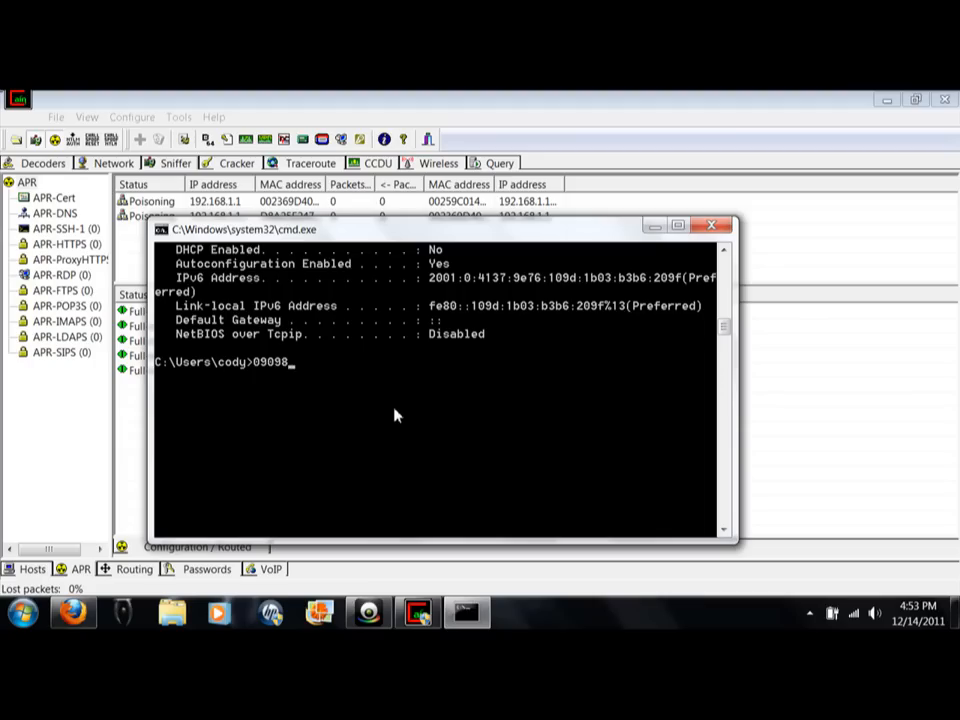
{"action": "type", "text": "-1"}
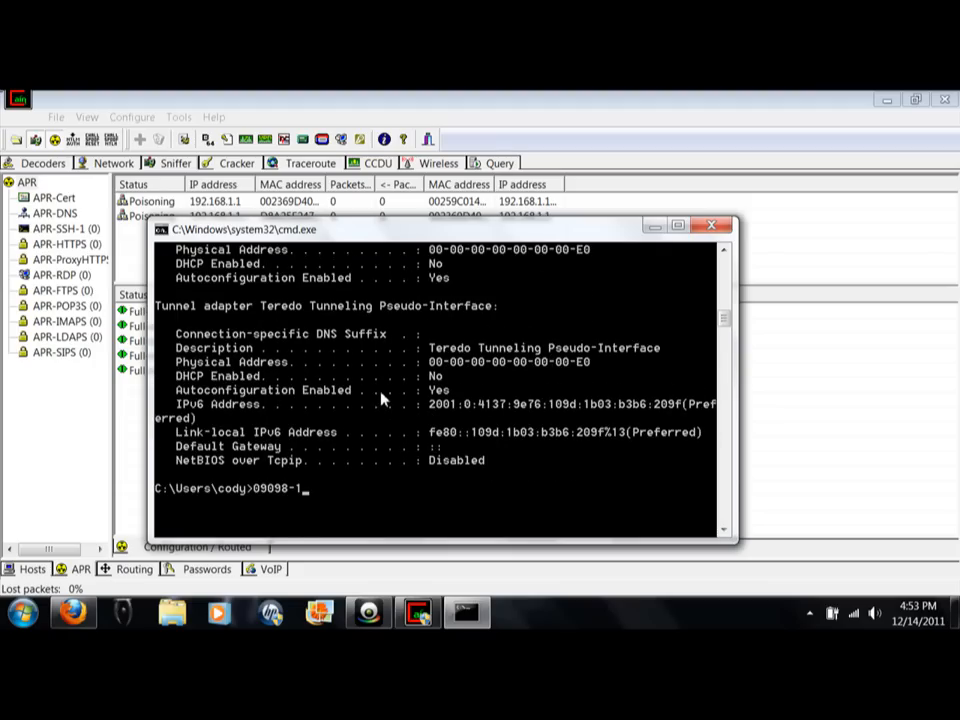
{"action": "key", "text": "enter"}
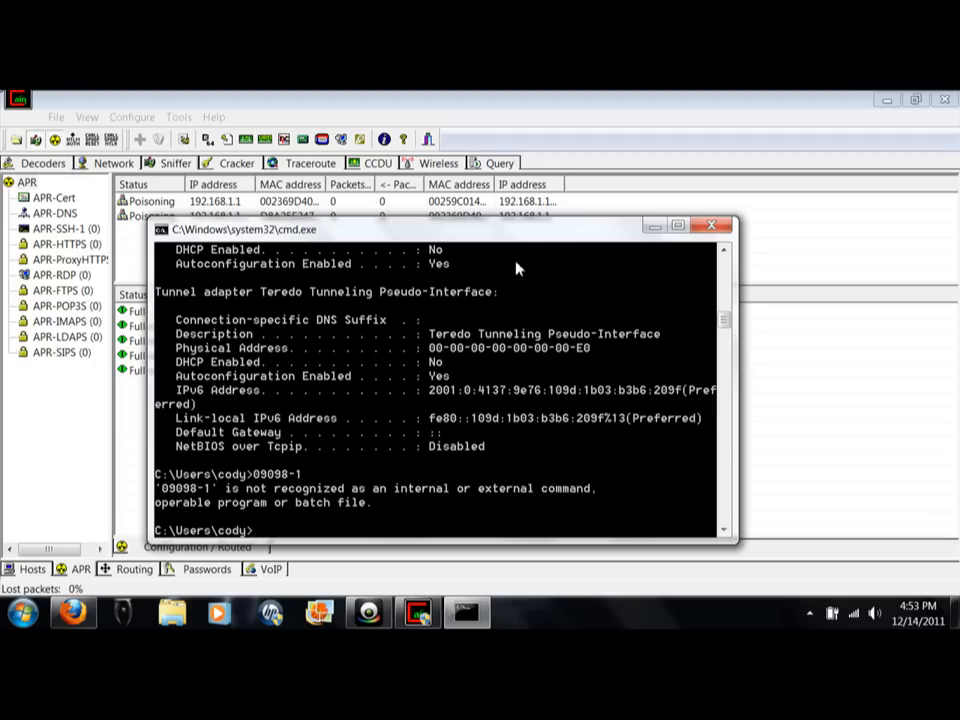
{"action": "mouse_move", "coordinate": [524, 402]}
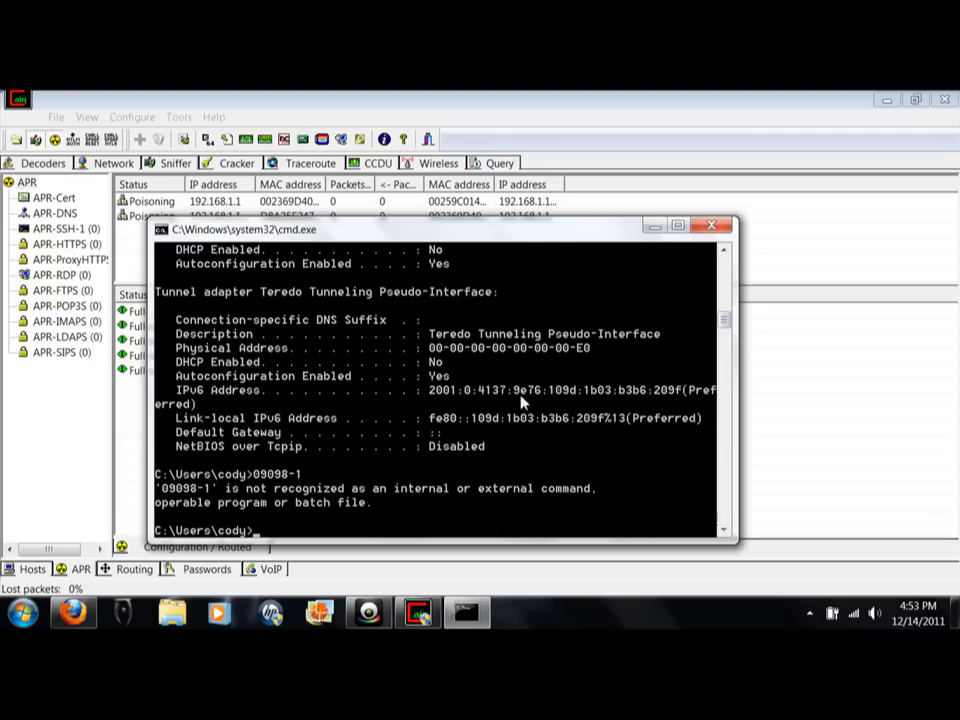
{"action": "mouse_move", "coordinate": [512, 368]}
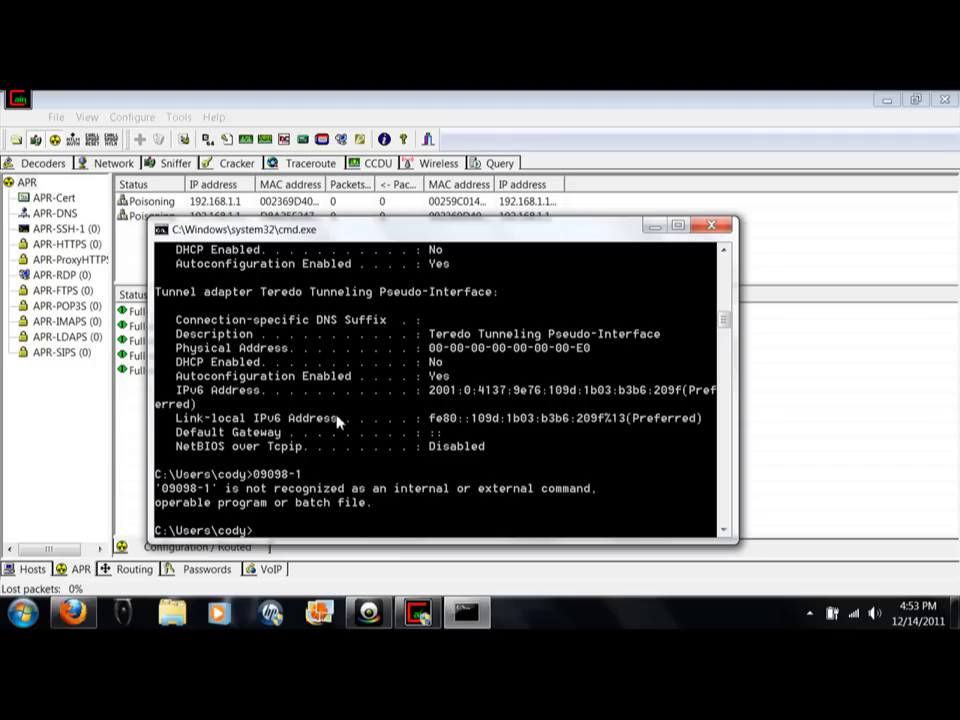
{"action": "mouse_move", "coordinate": [452, 164]}
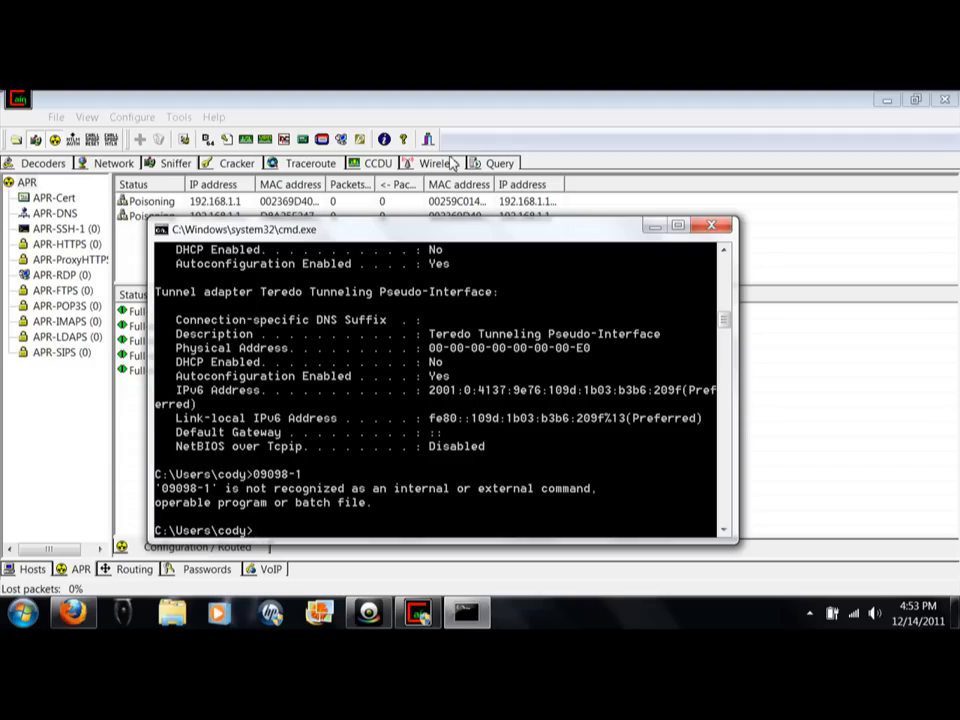
Run a wireless active scan on the Microsoft adapter, finding three access points including carol and Repeater
{"action": "left_click", "coordinate": [438, 164]}
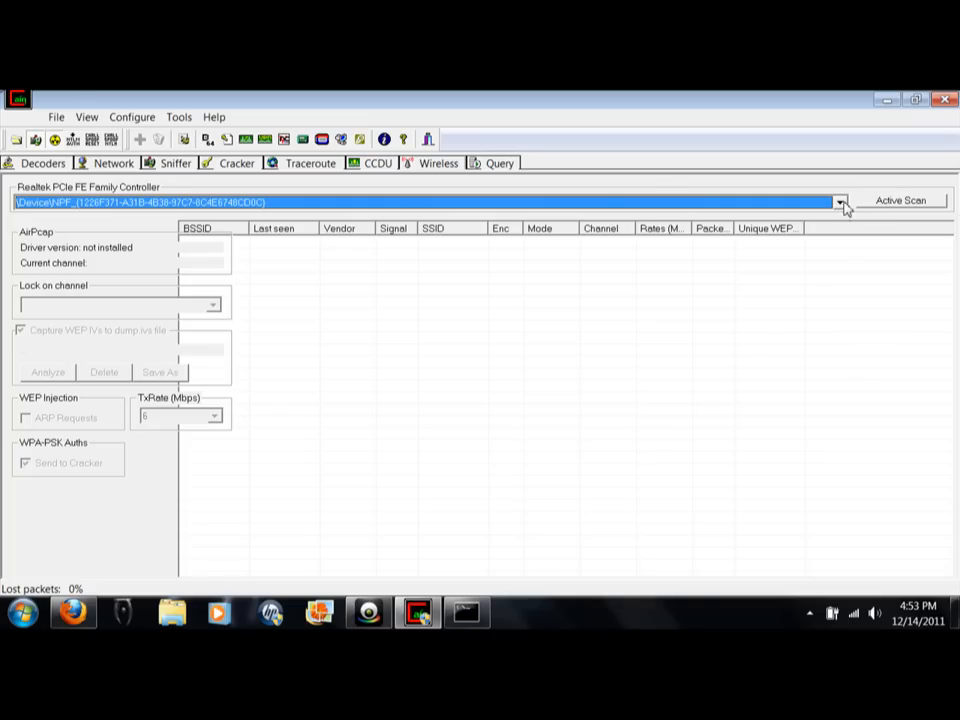
{"action": "left_click", "coordinate": [840, 202]}
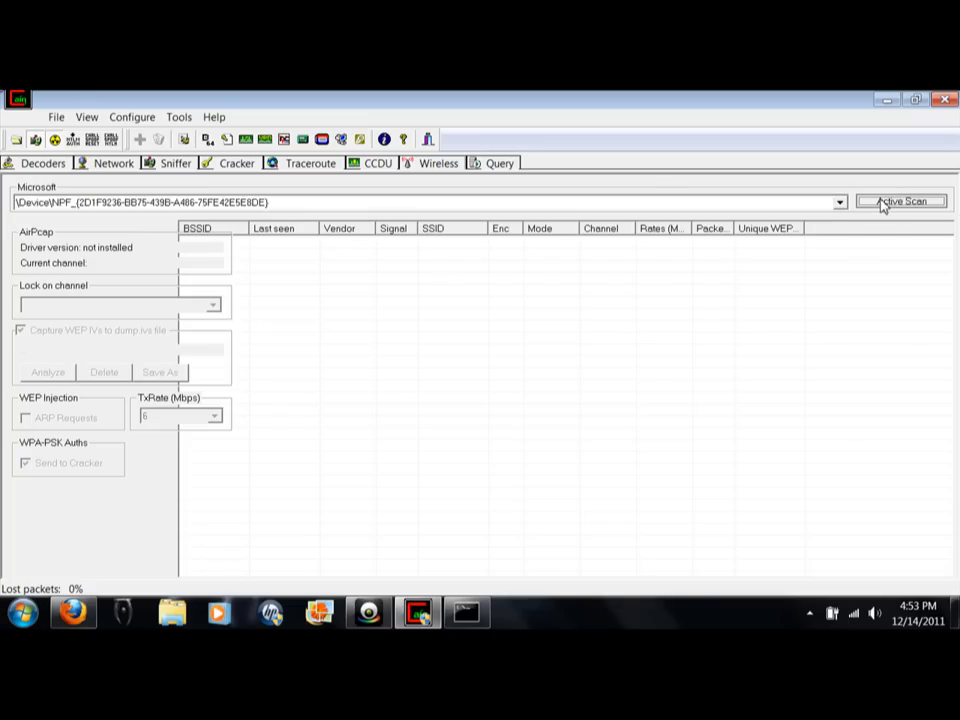
{"action": "left_click", "coordinate": [900, 200]}
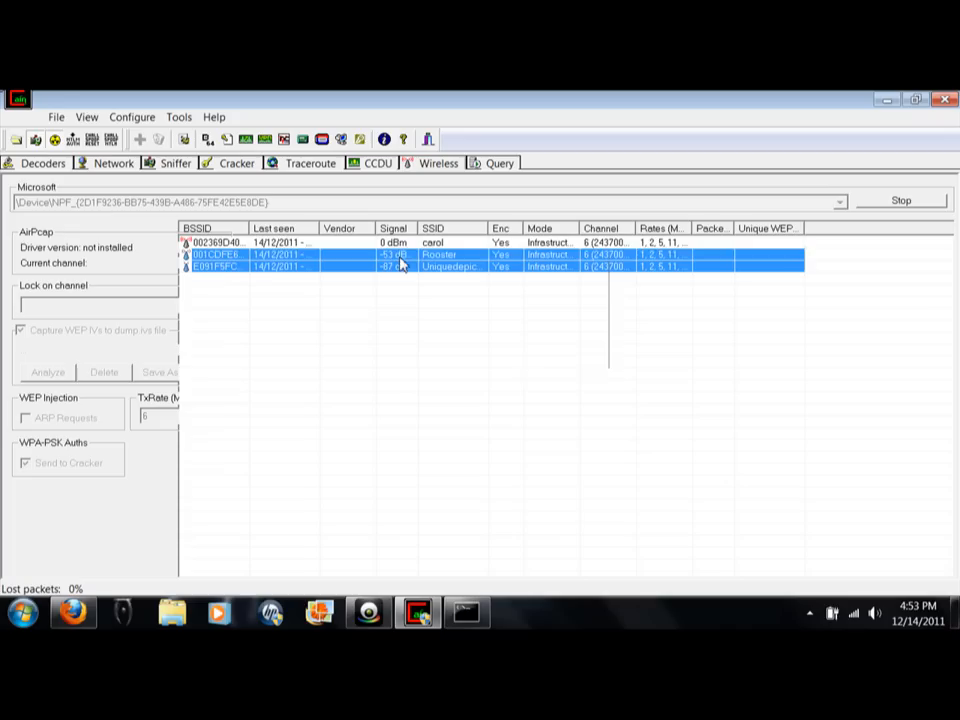
{"action": "right_click", "coordinate": [400, 266]}
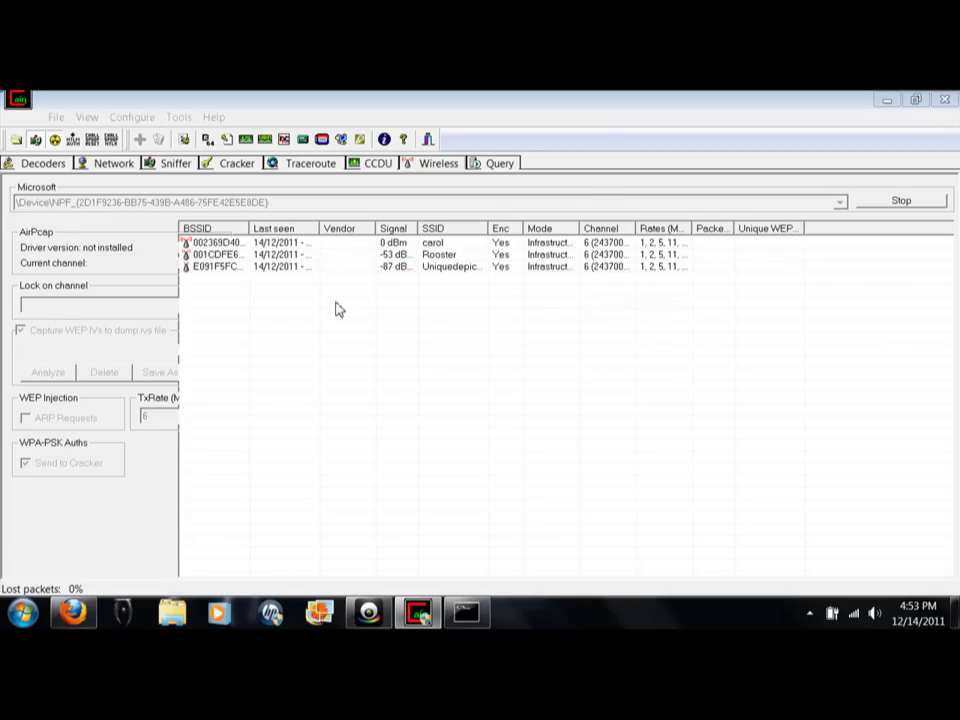
{"action": "left_click", "coordinate": [158, 372]}
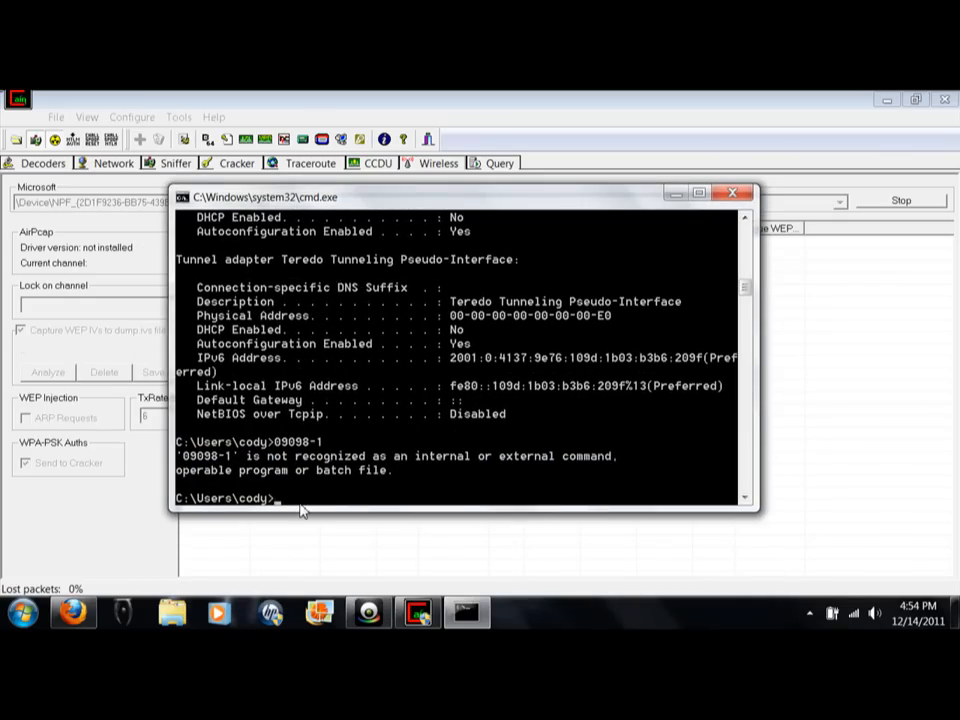
Enter 432198 at the prompt, which is rejected as not a recognized command
{"action": "type", "text": "432"}
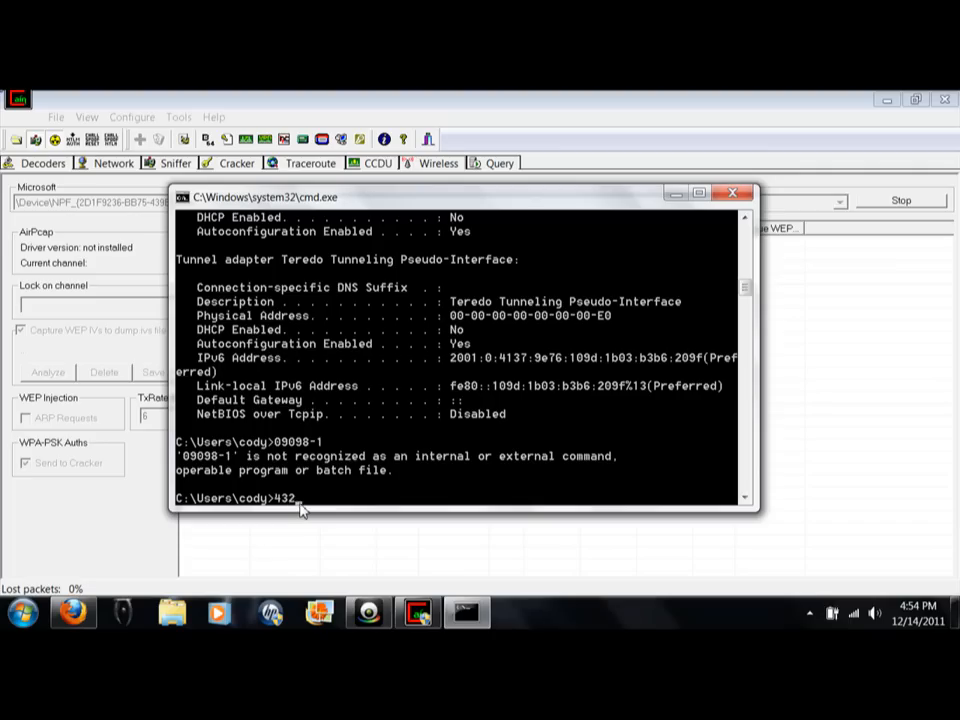
{"action": "type", "text": "198."}
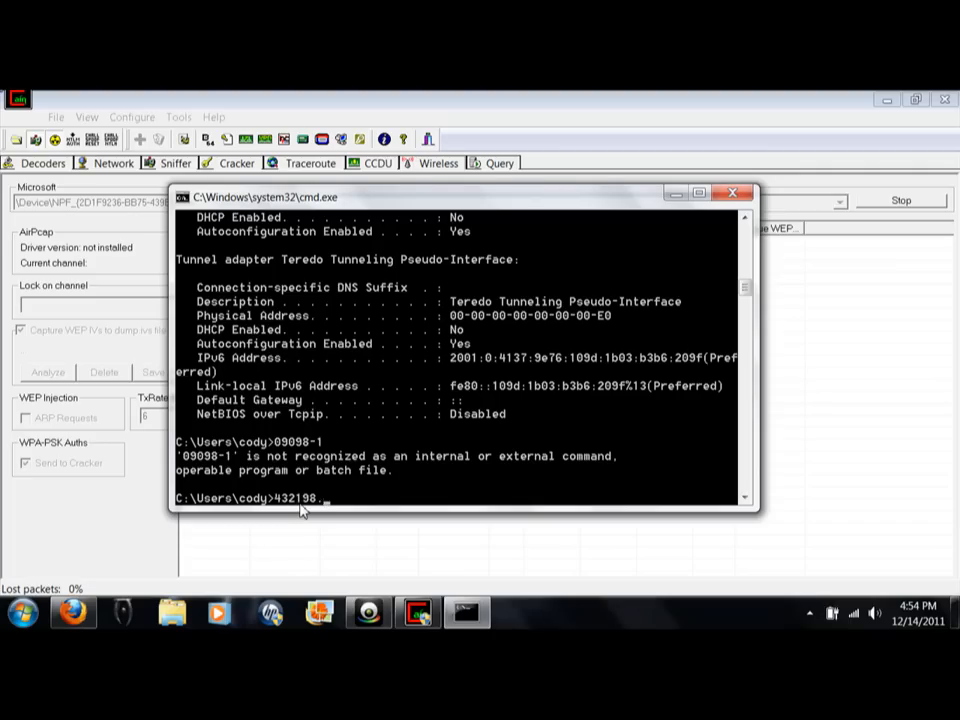
{"action": "key", "text": "enter"}
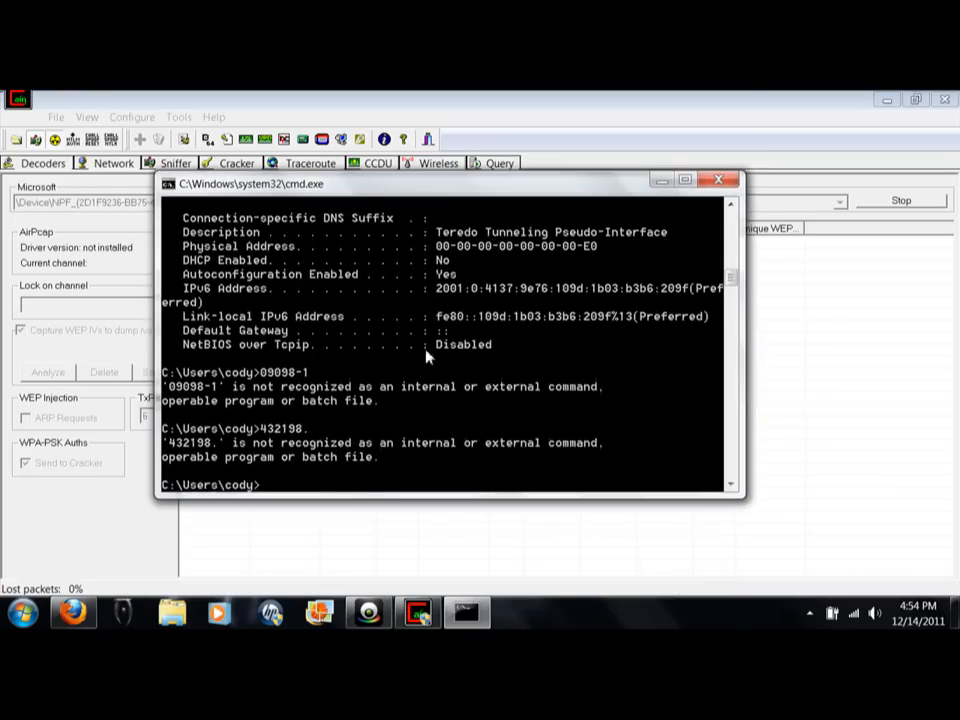
{"action": "mouse_move", "coordinate": [404, 350]}
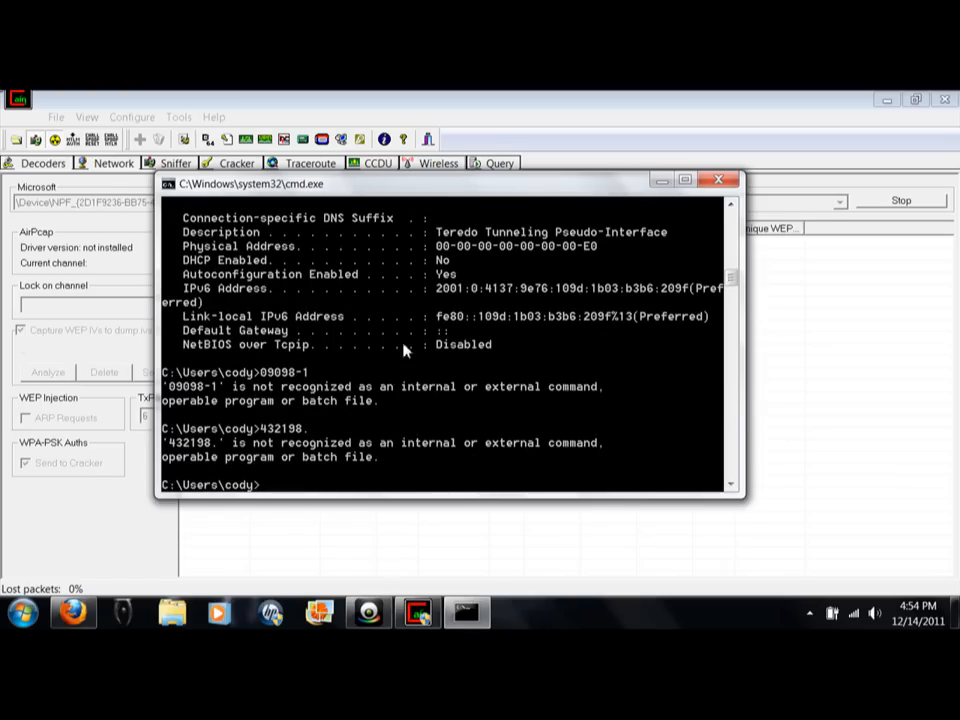